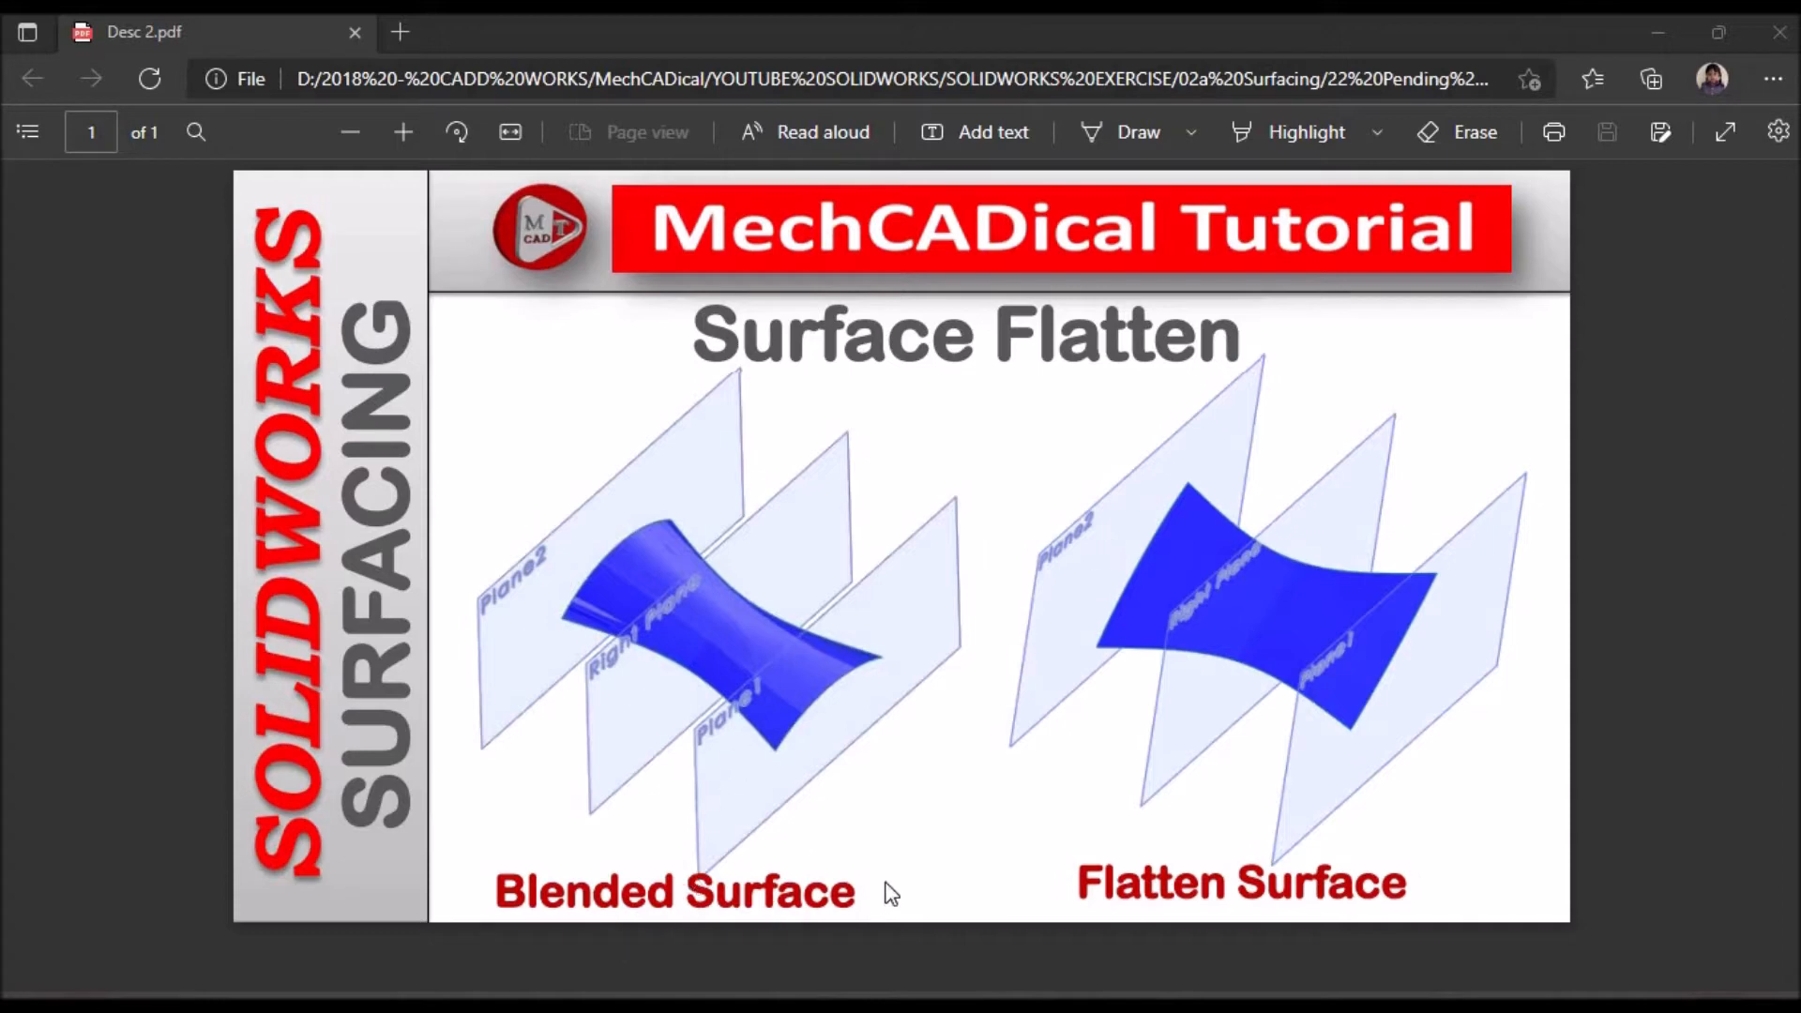
mouse_move(1000, 833)
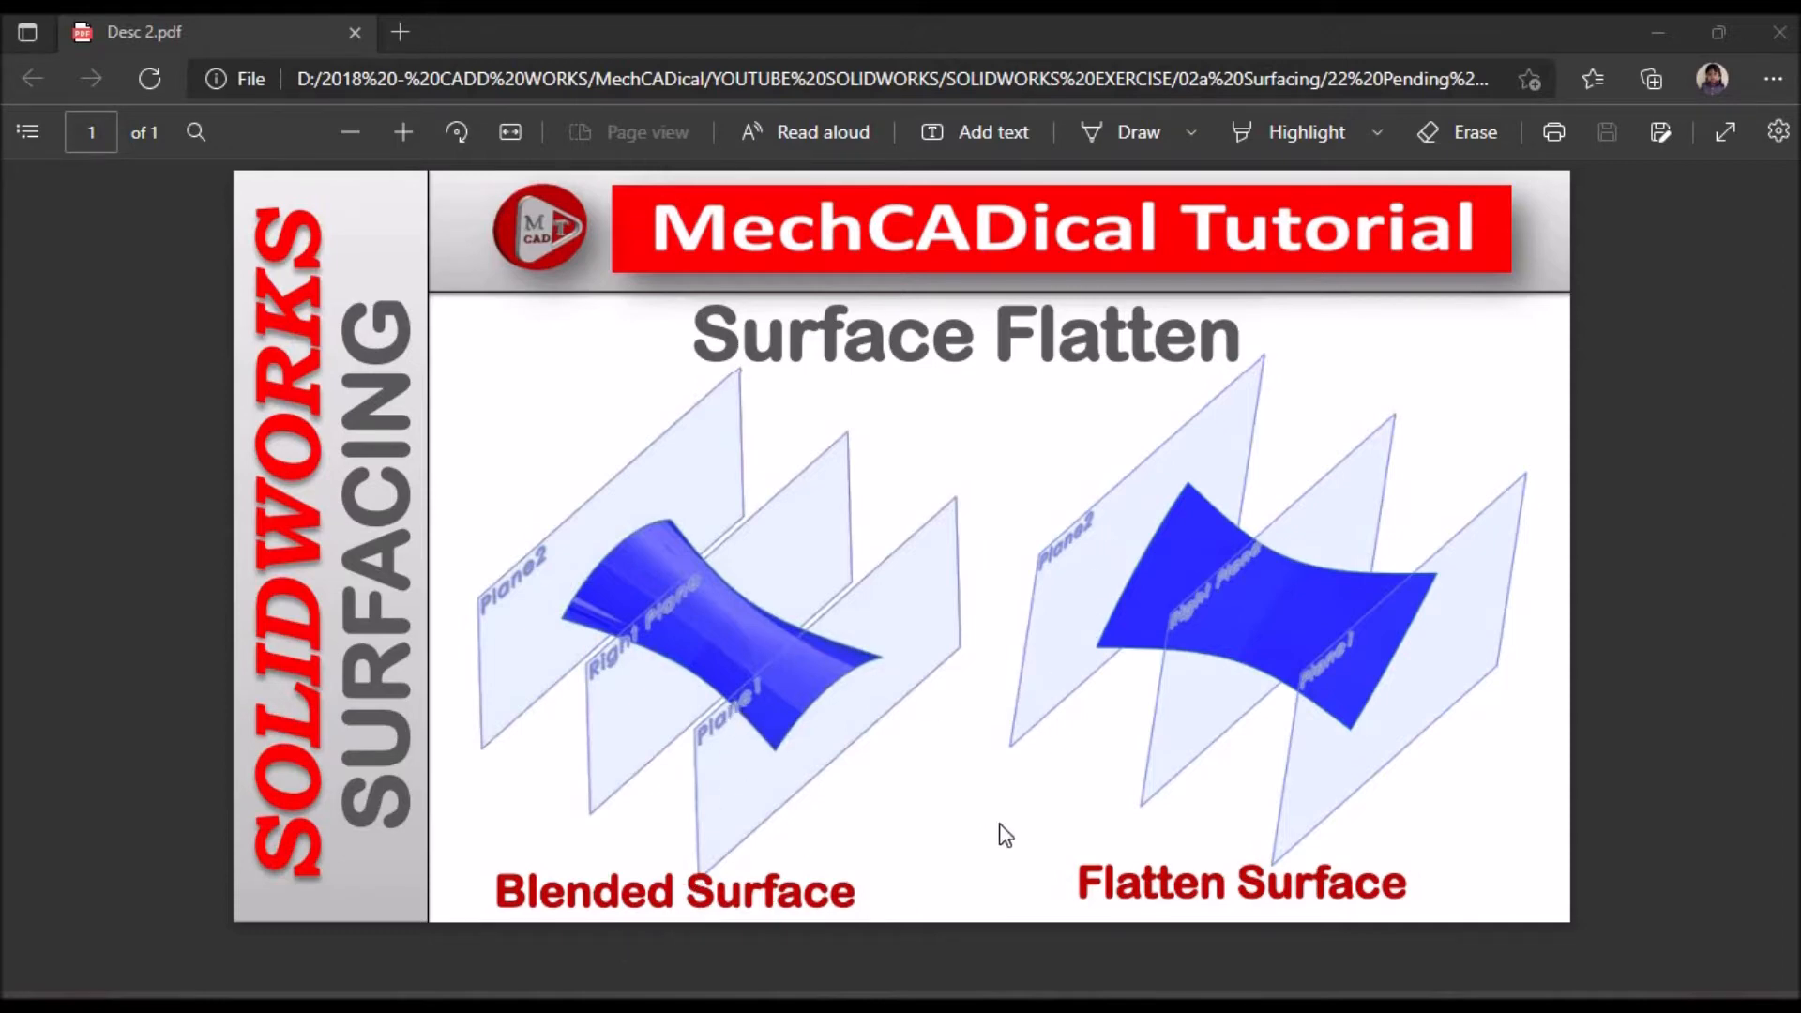
mouse_move(365, 930)
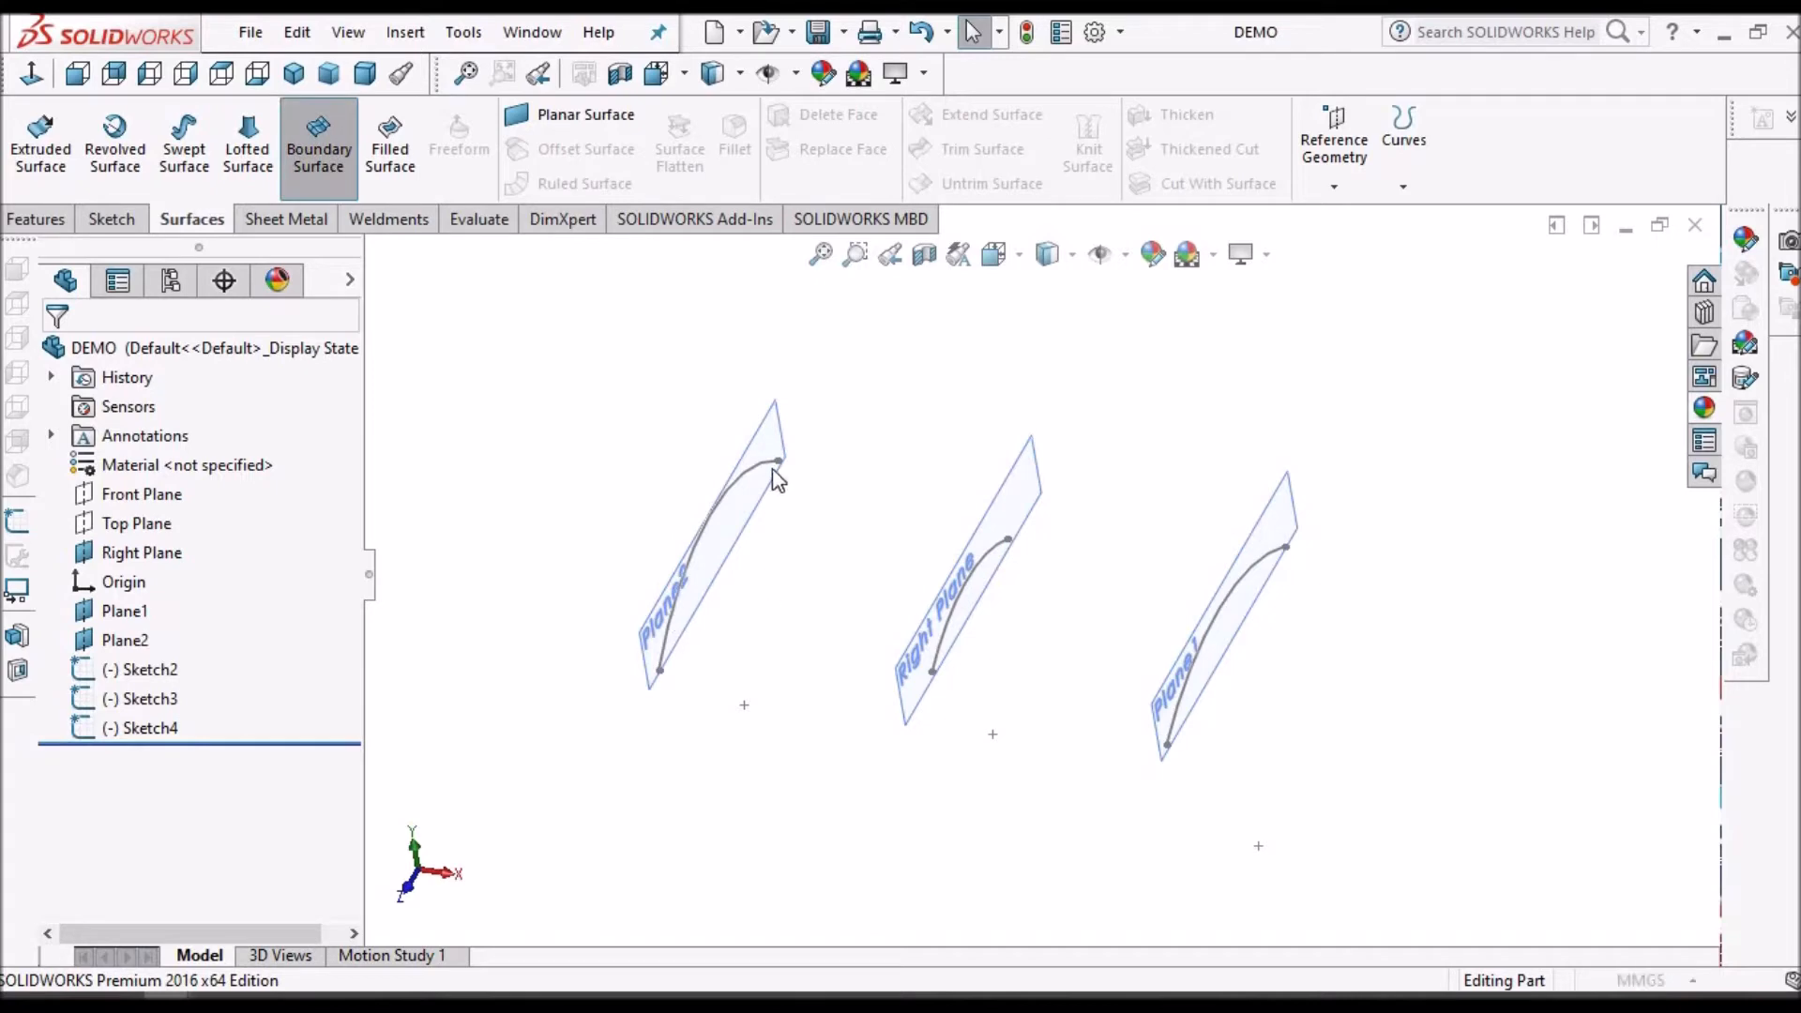
Create Boundary-Surface1 using the curves on Plane2, Right Plane and Plane1 as profiles
left_click(319, 139)
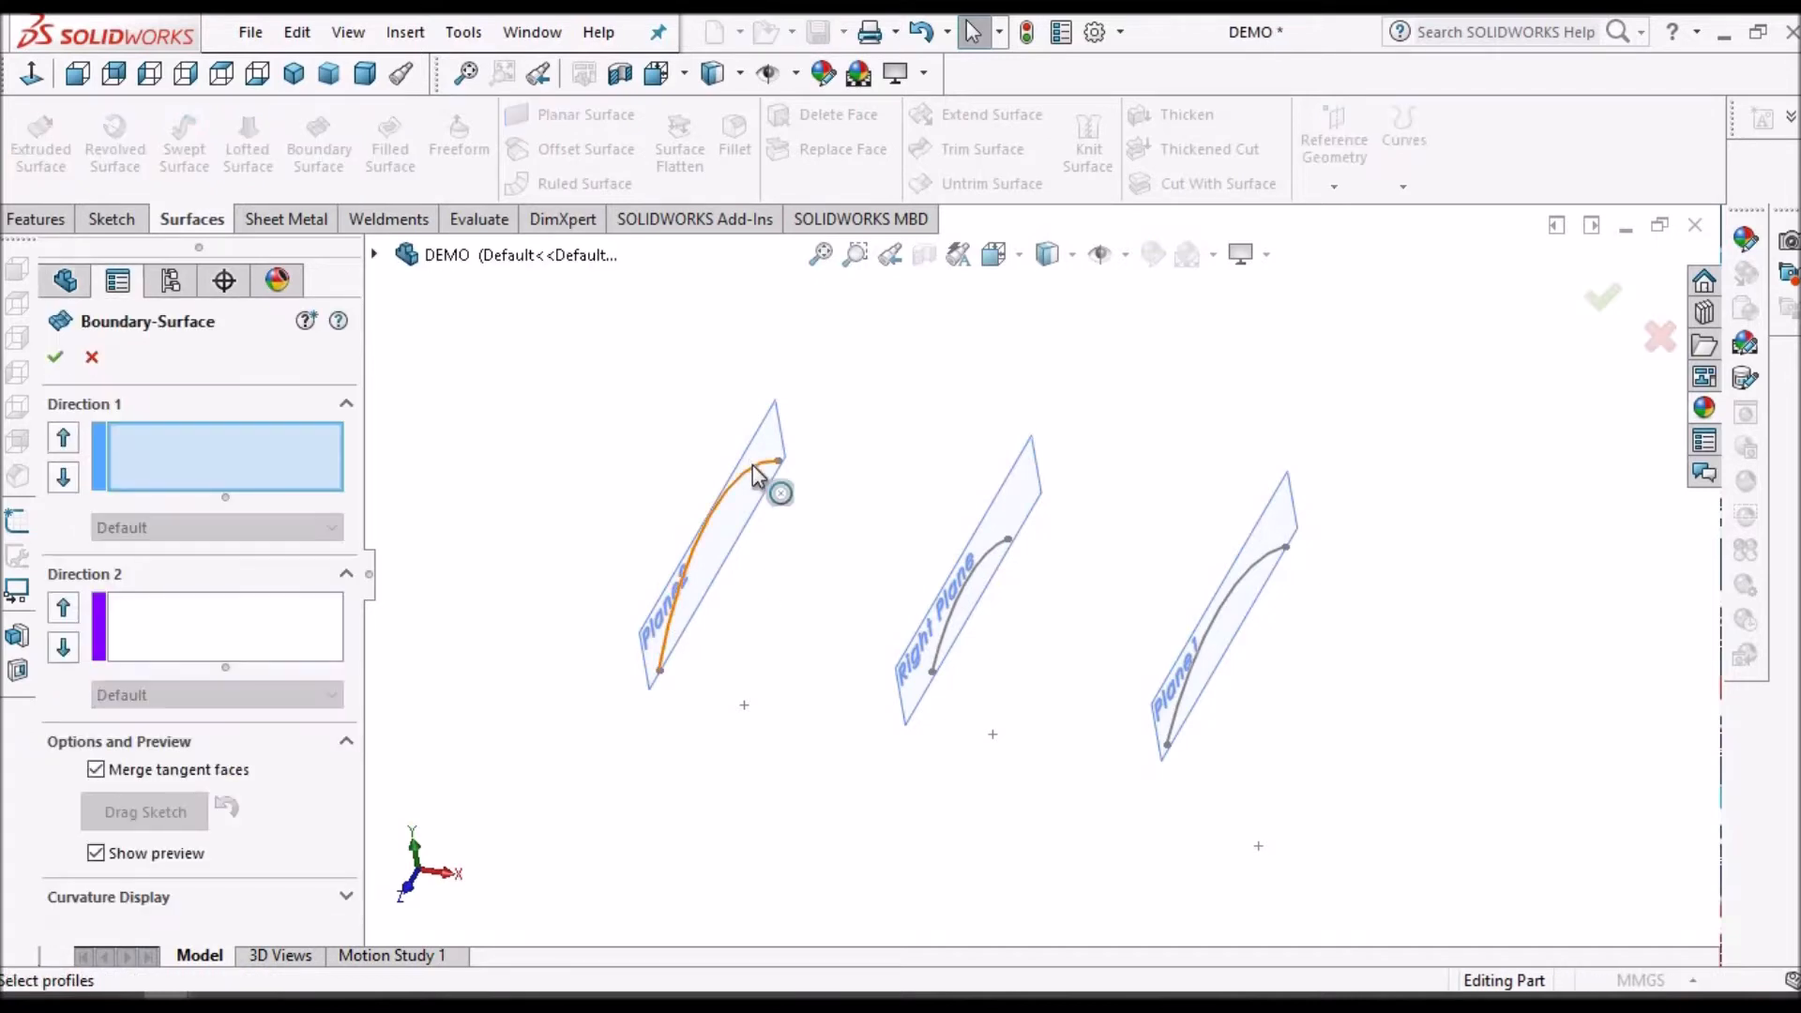
left_click(766, 472)
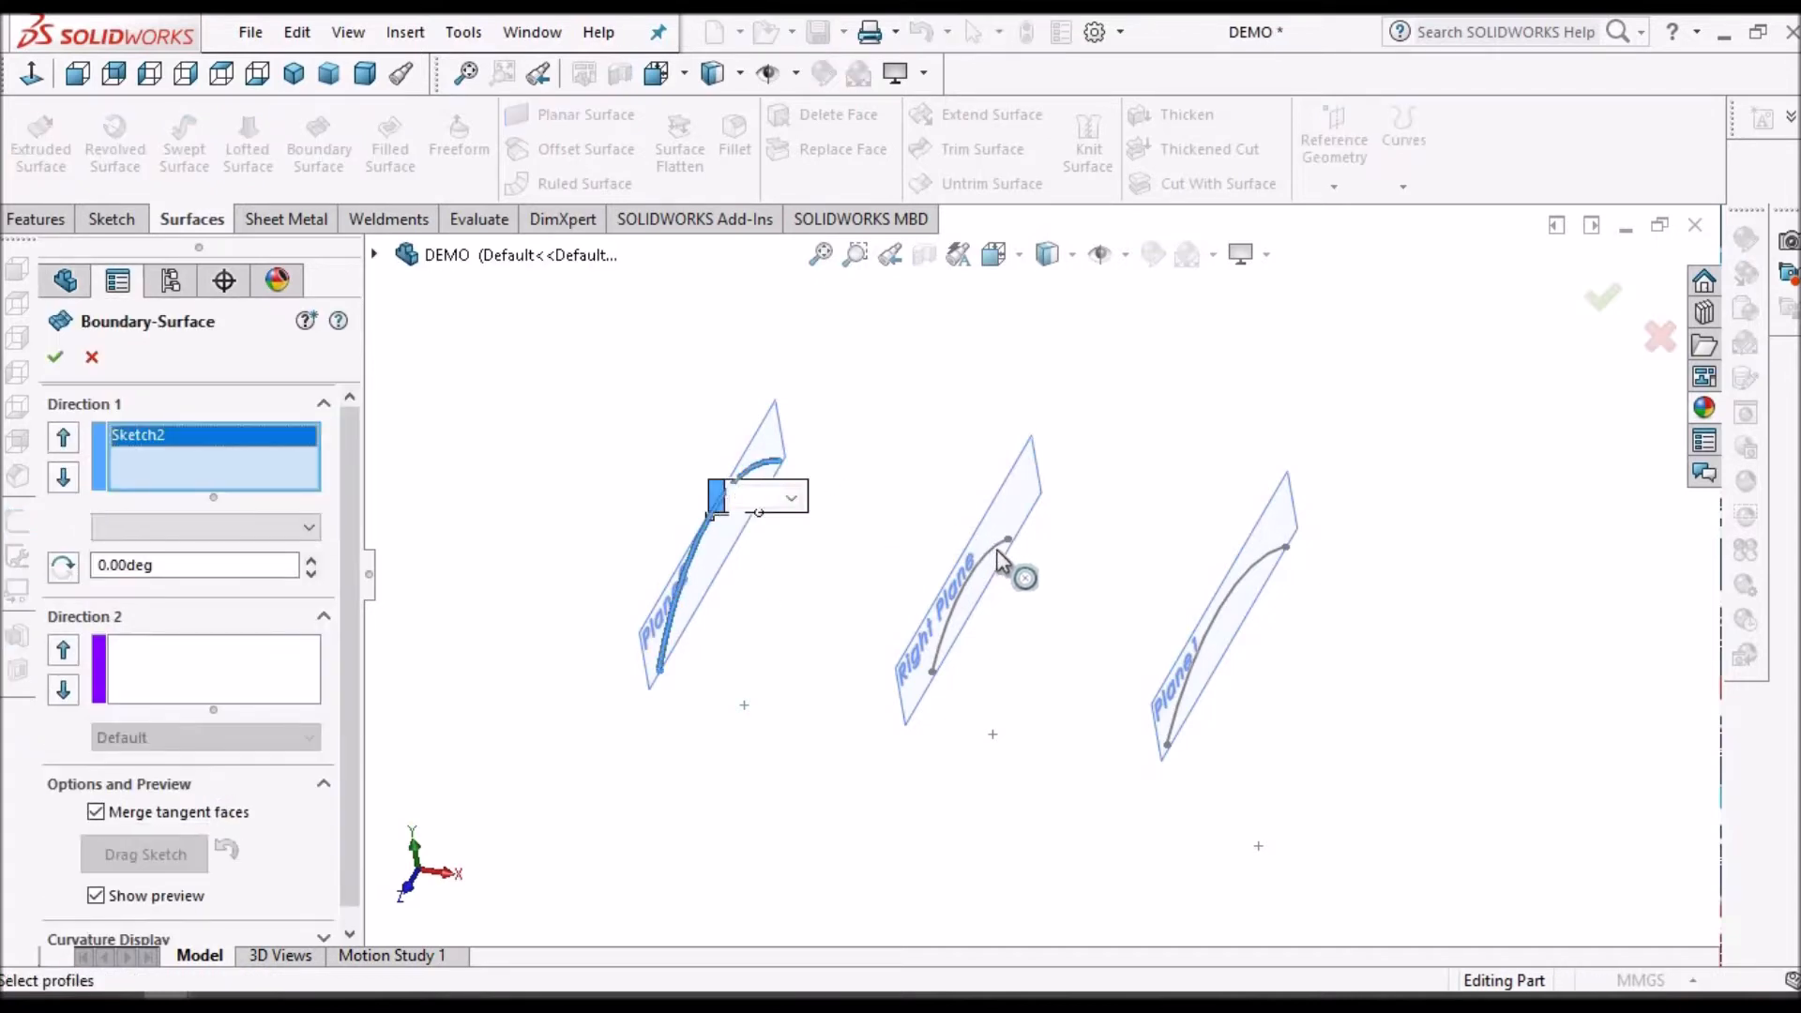
left_click(1001, 559)
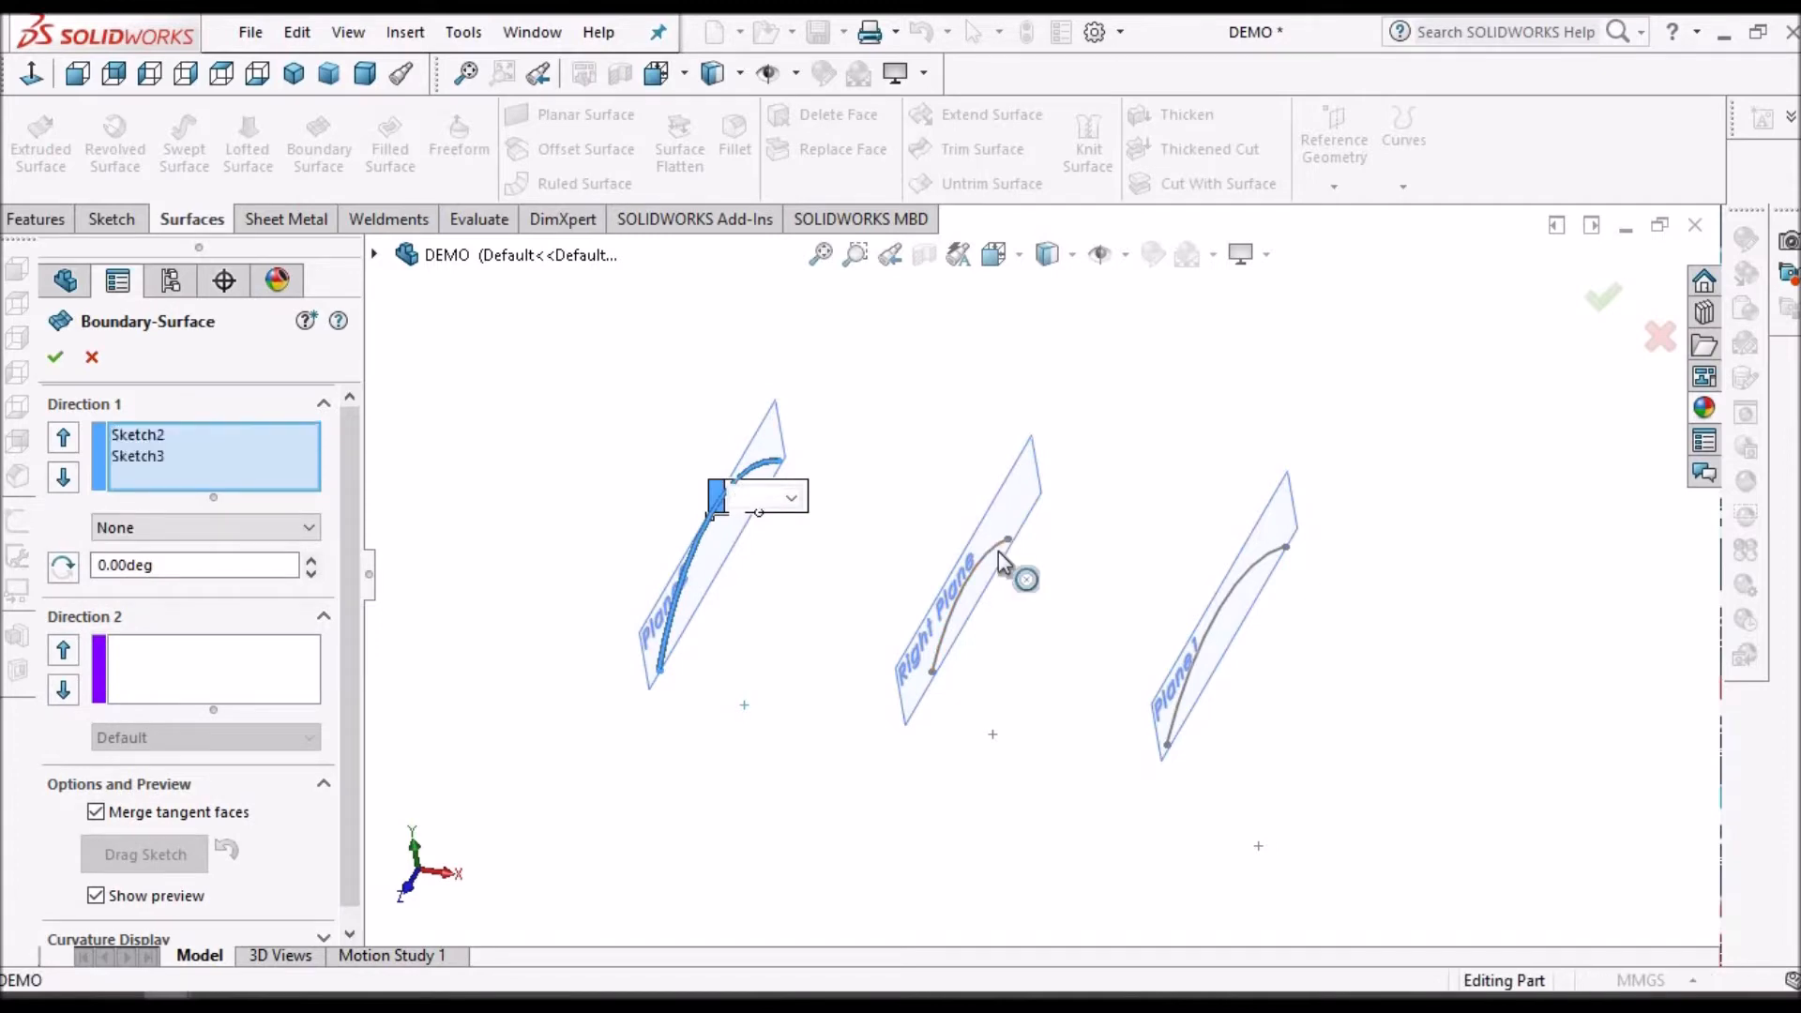
left_click(997, 561)
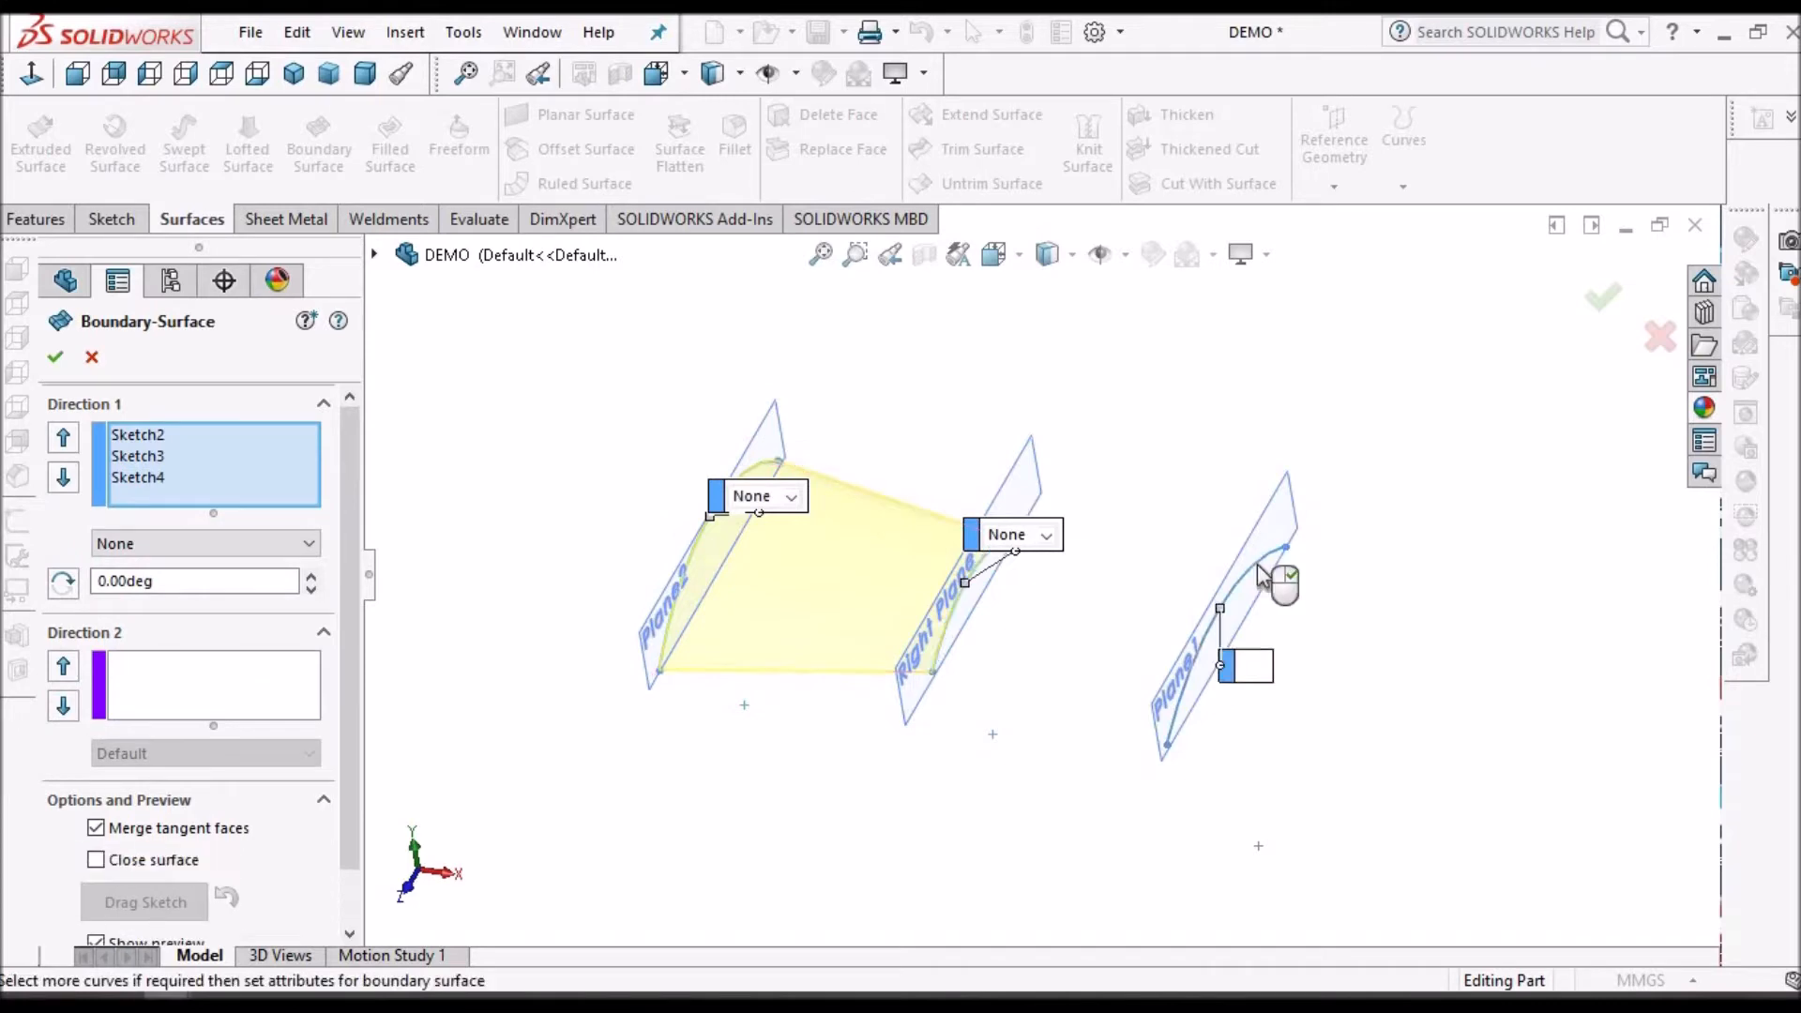
left_click(1245, 579)
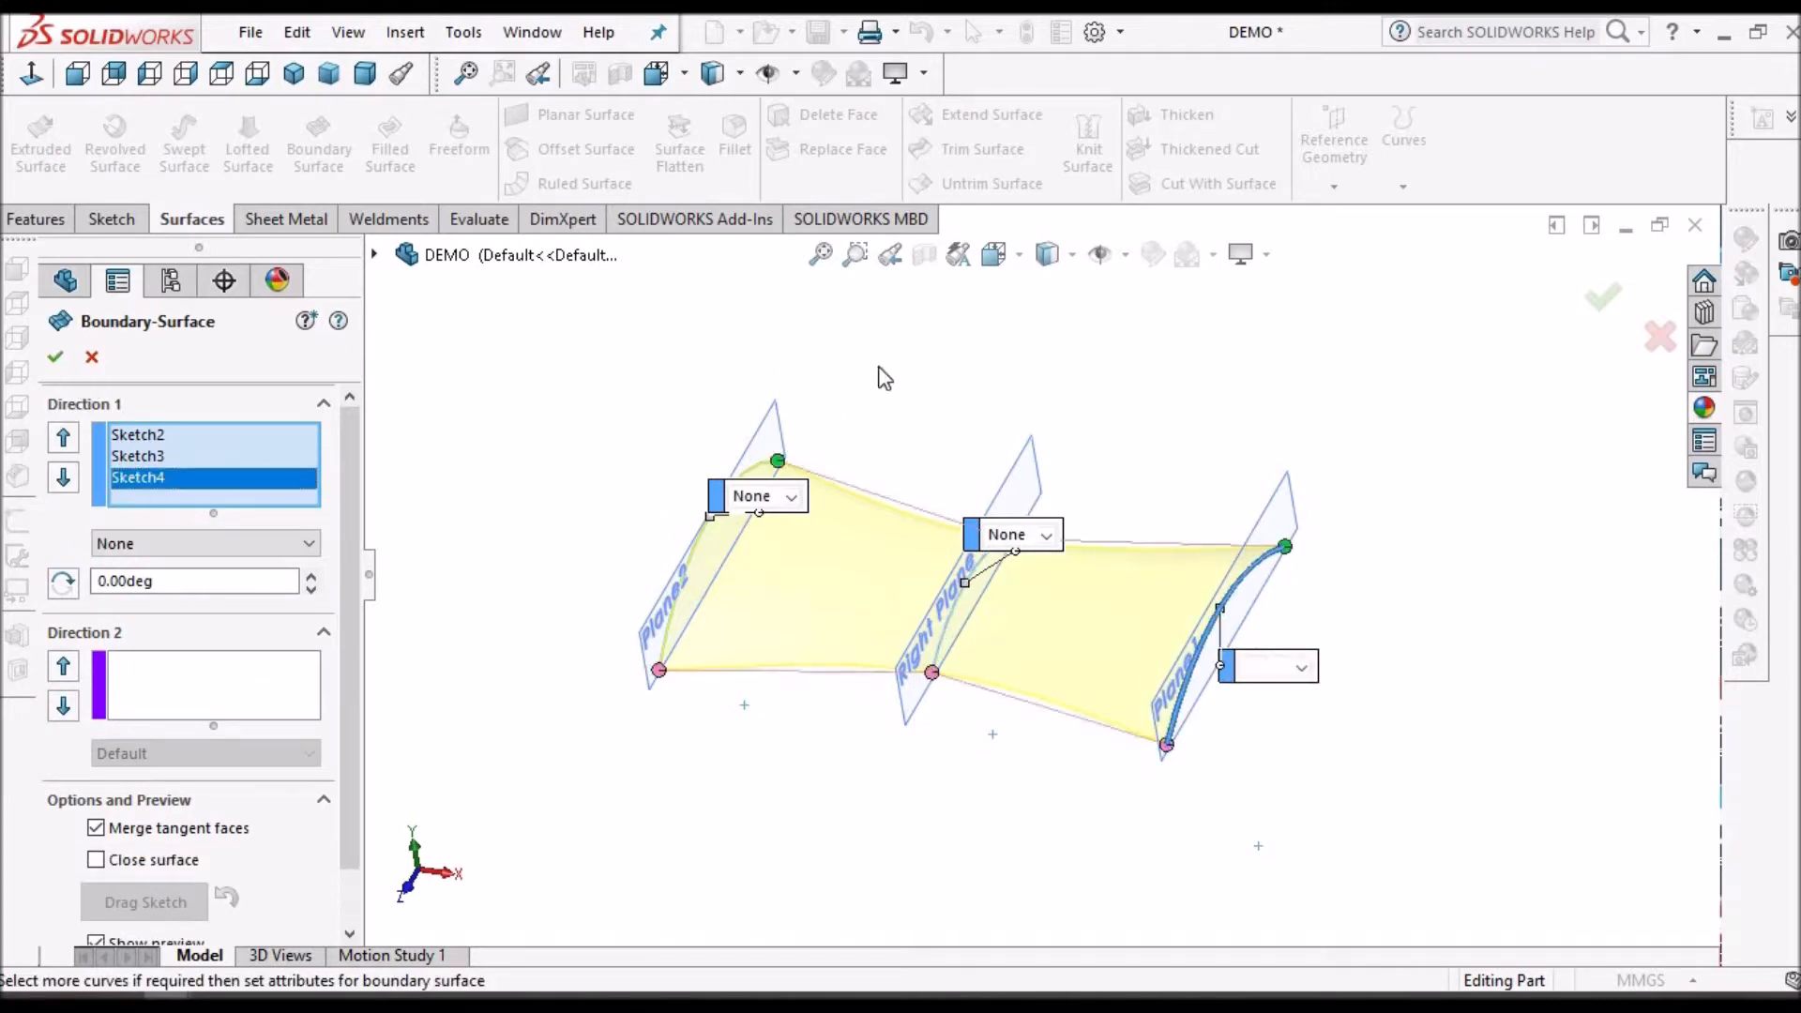
left_click(55, 357)
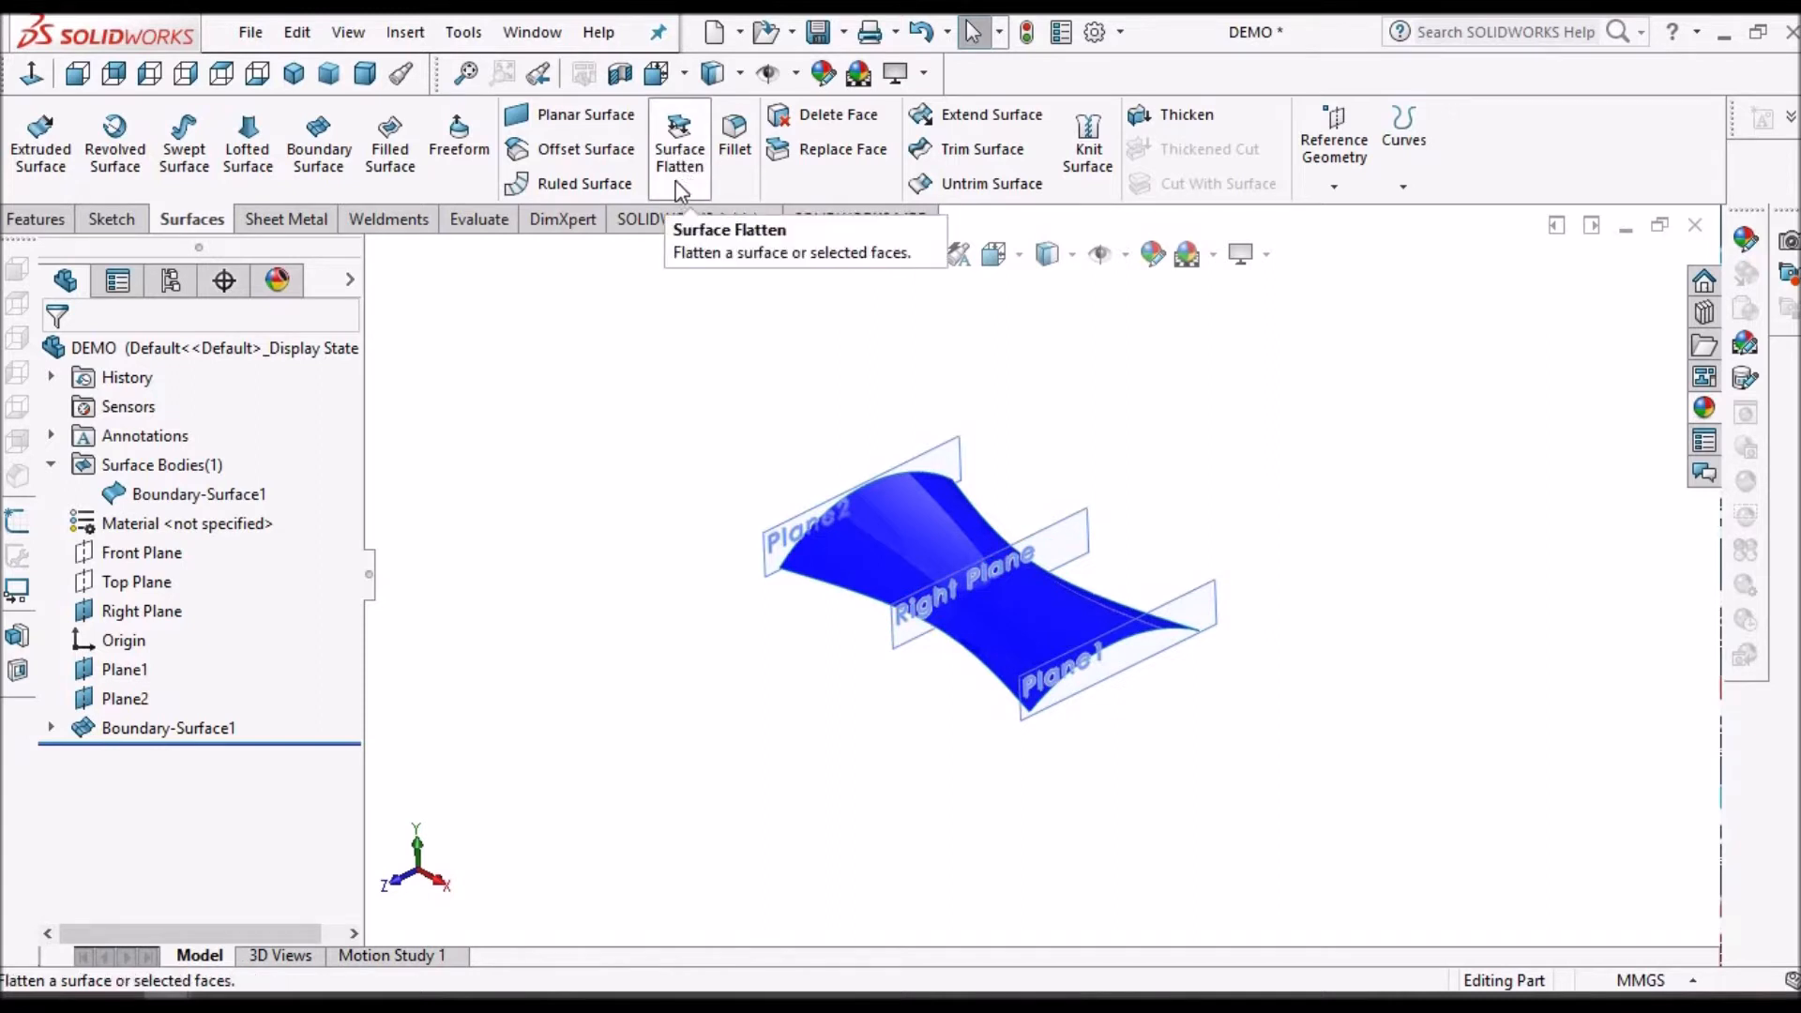
mouse_move(1057, 757)
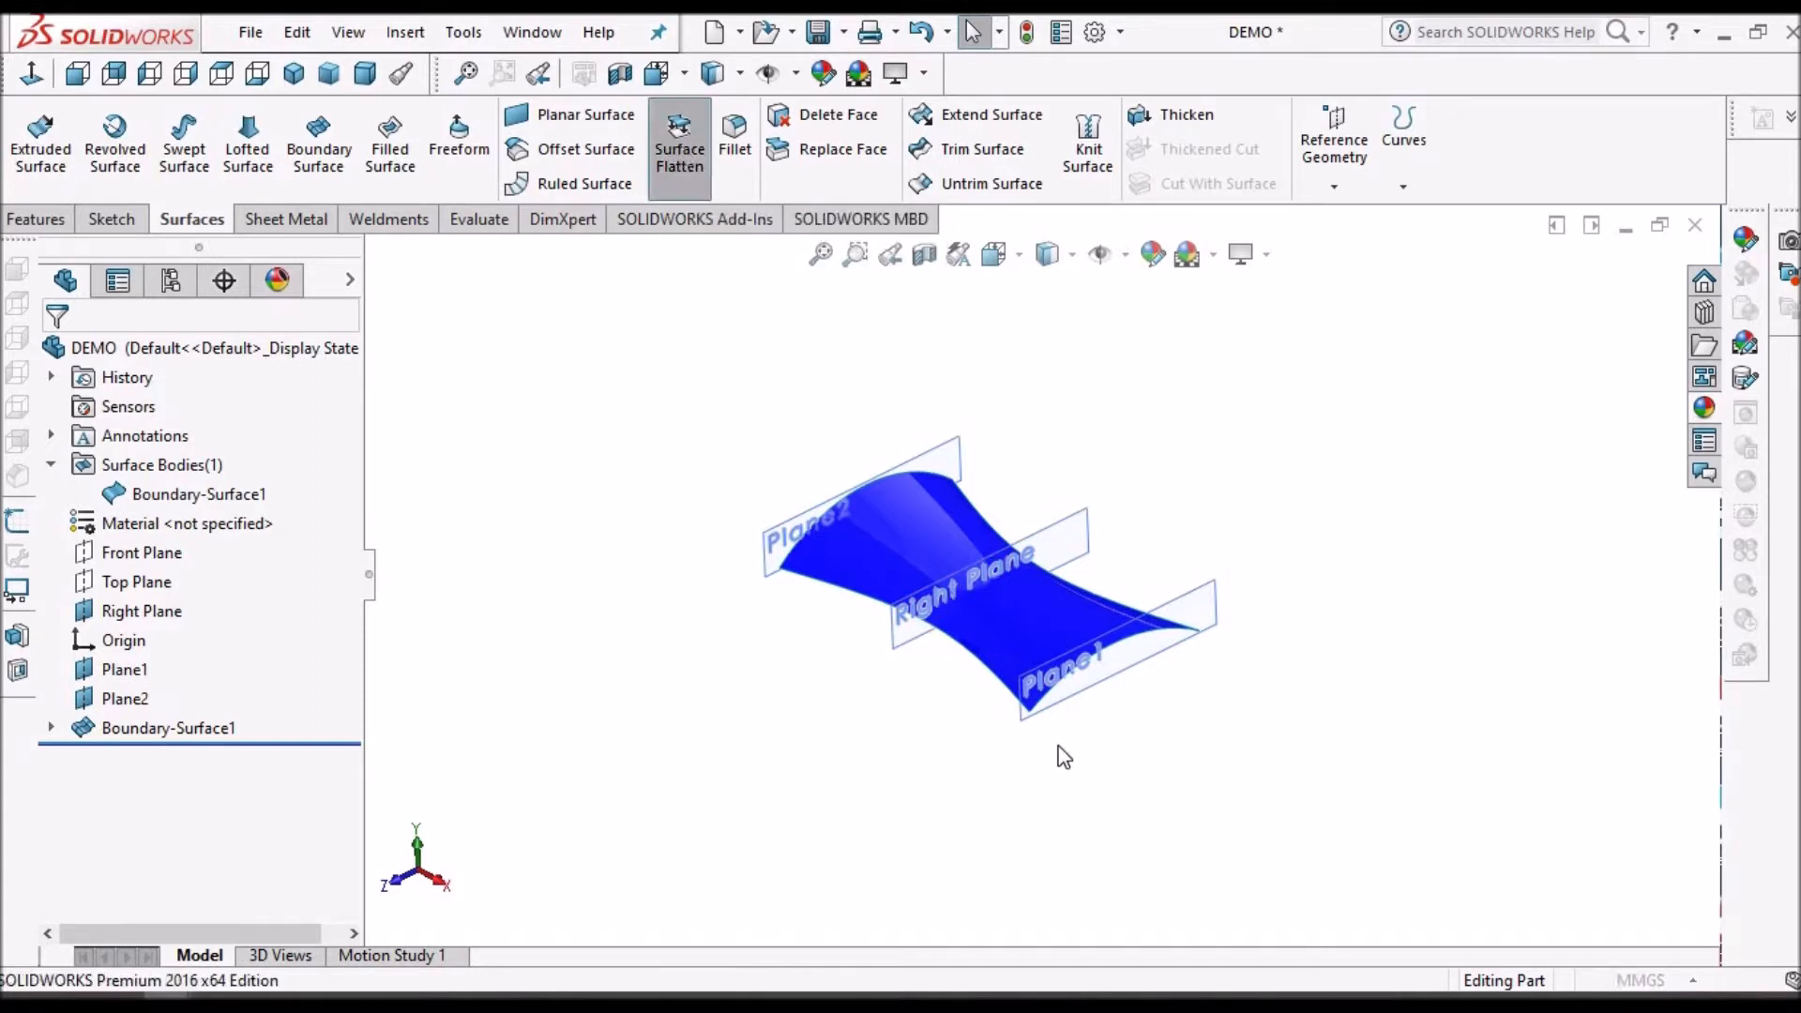
Flatten Boundary-Surface1 from its face, fixed at the Plane1 corner vertex, previewing the mesh
left_click(679, 139)
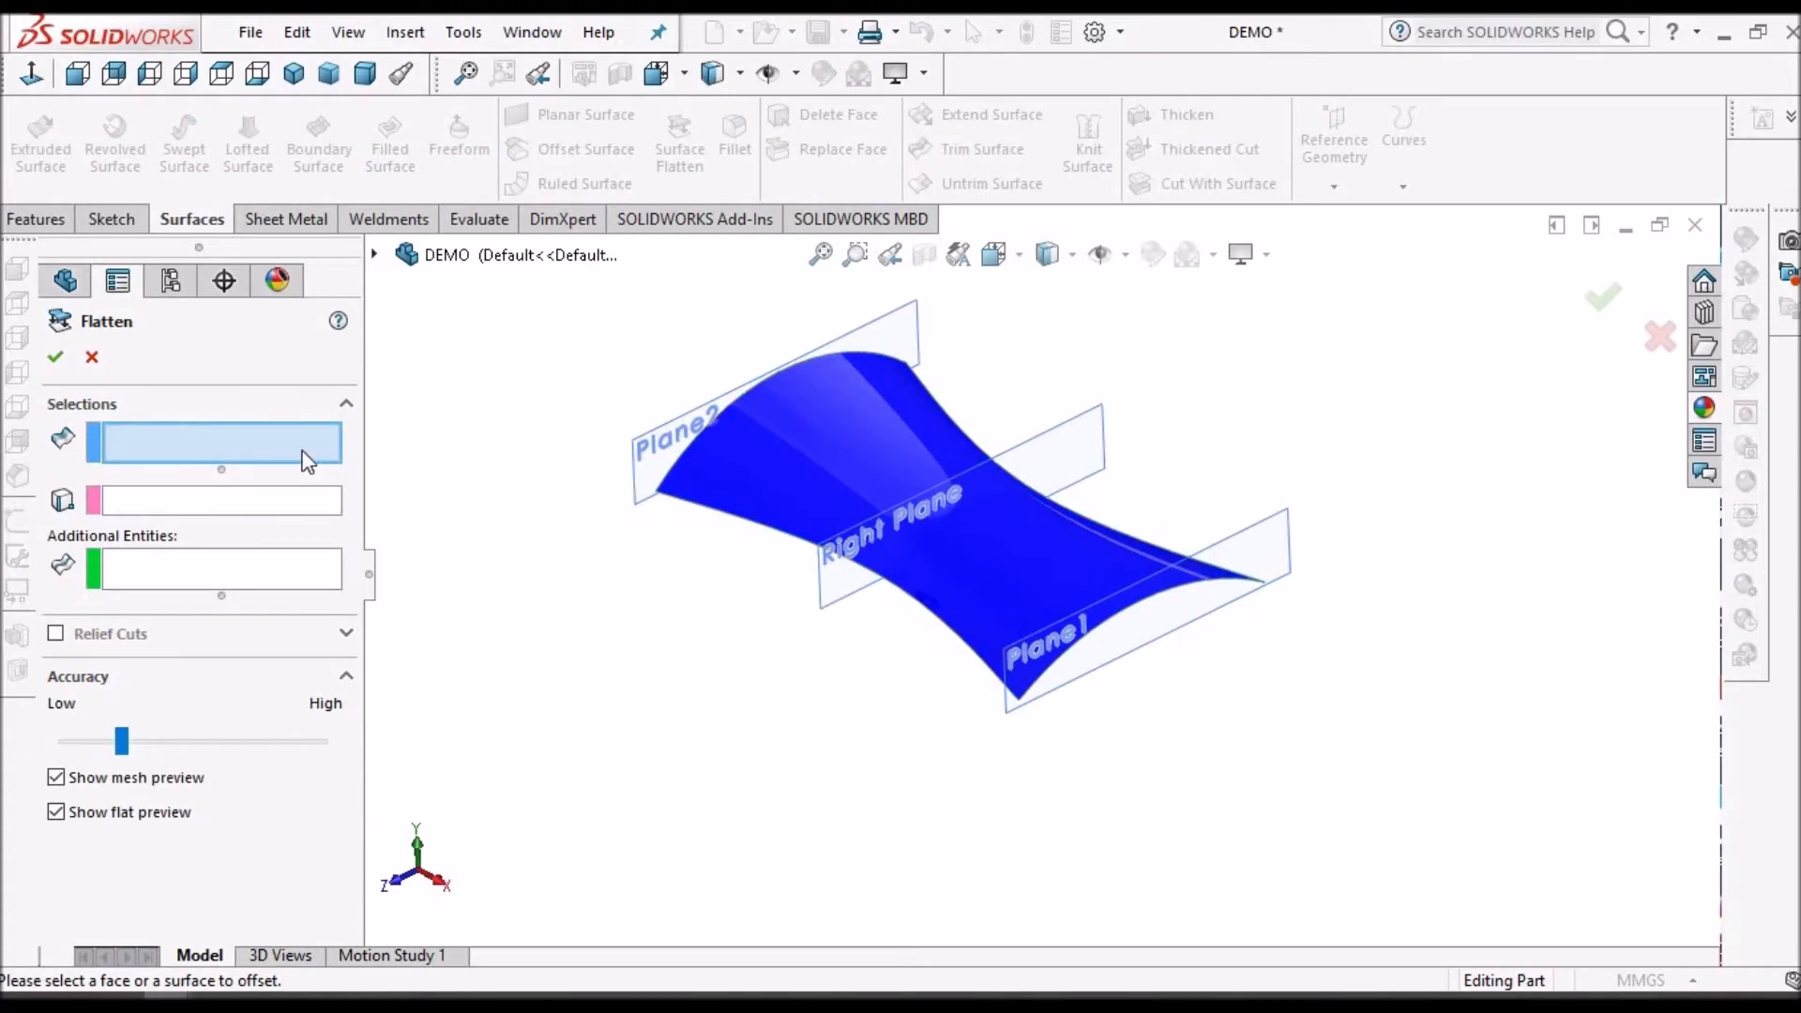
left_click(960, 563)
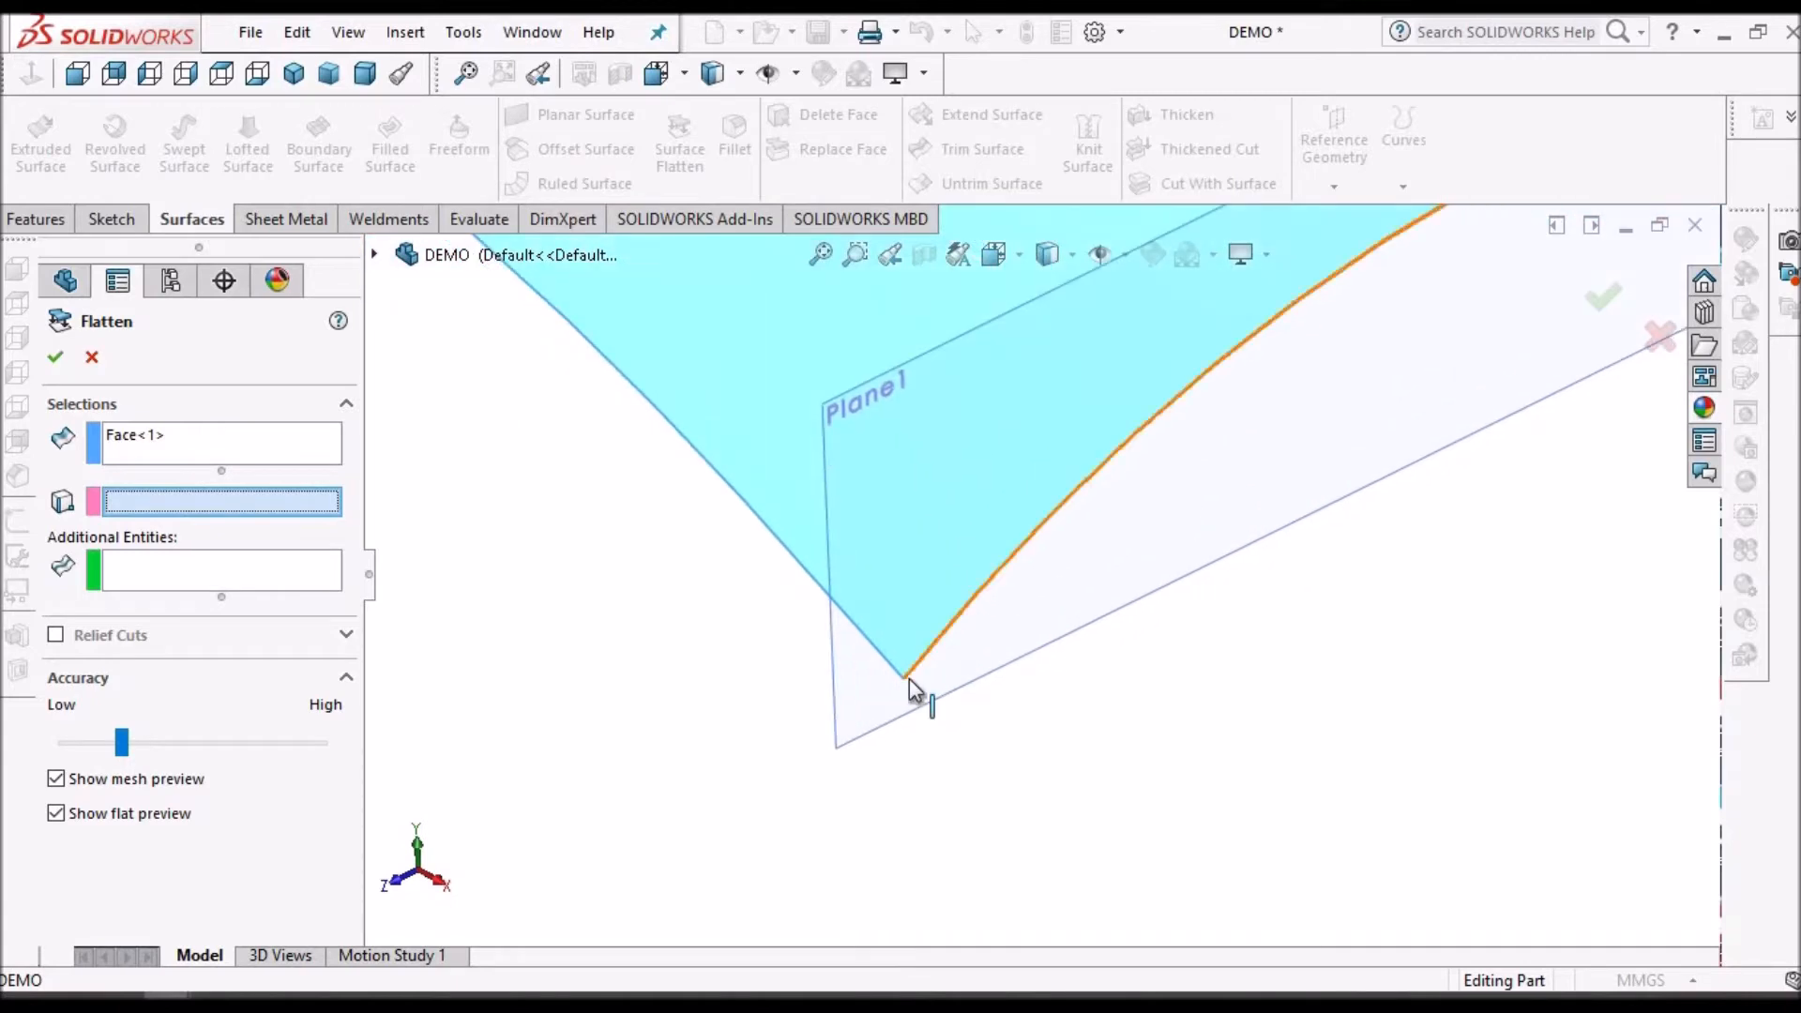
left_click(903, 680)
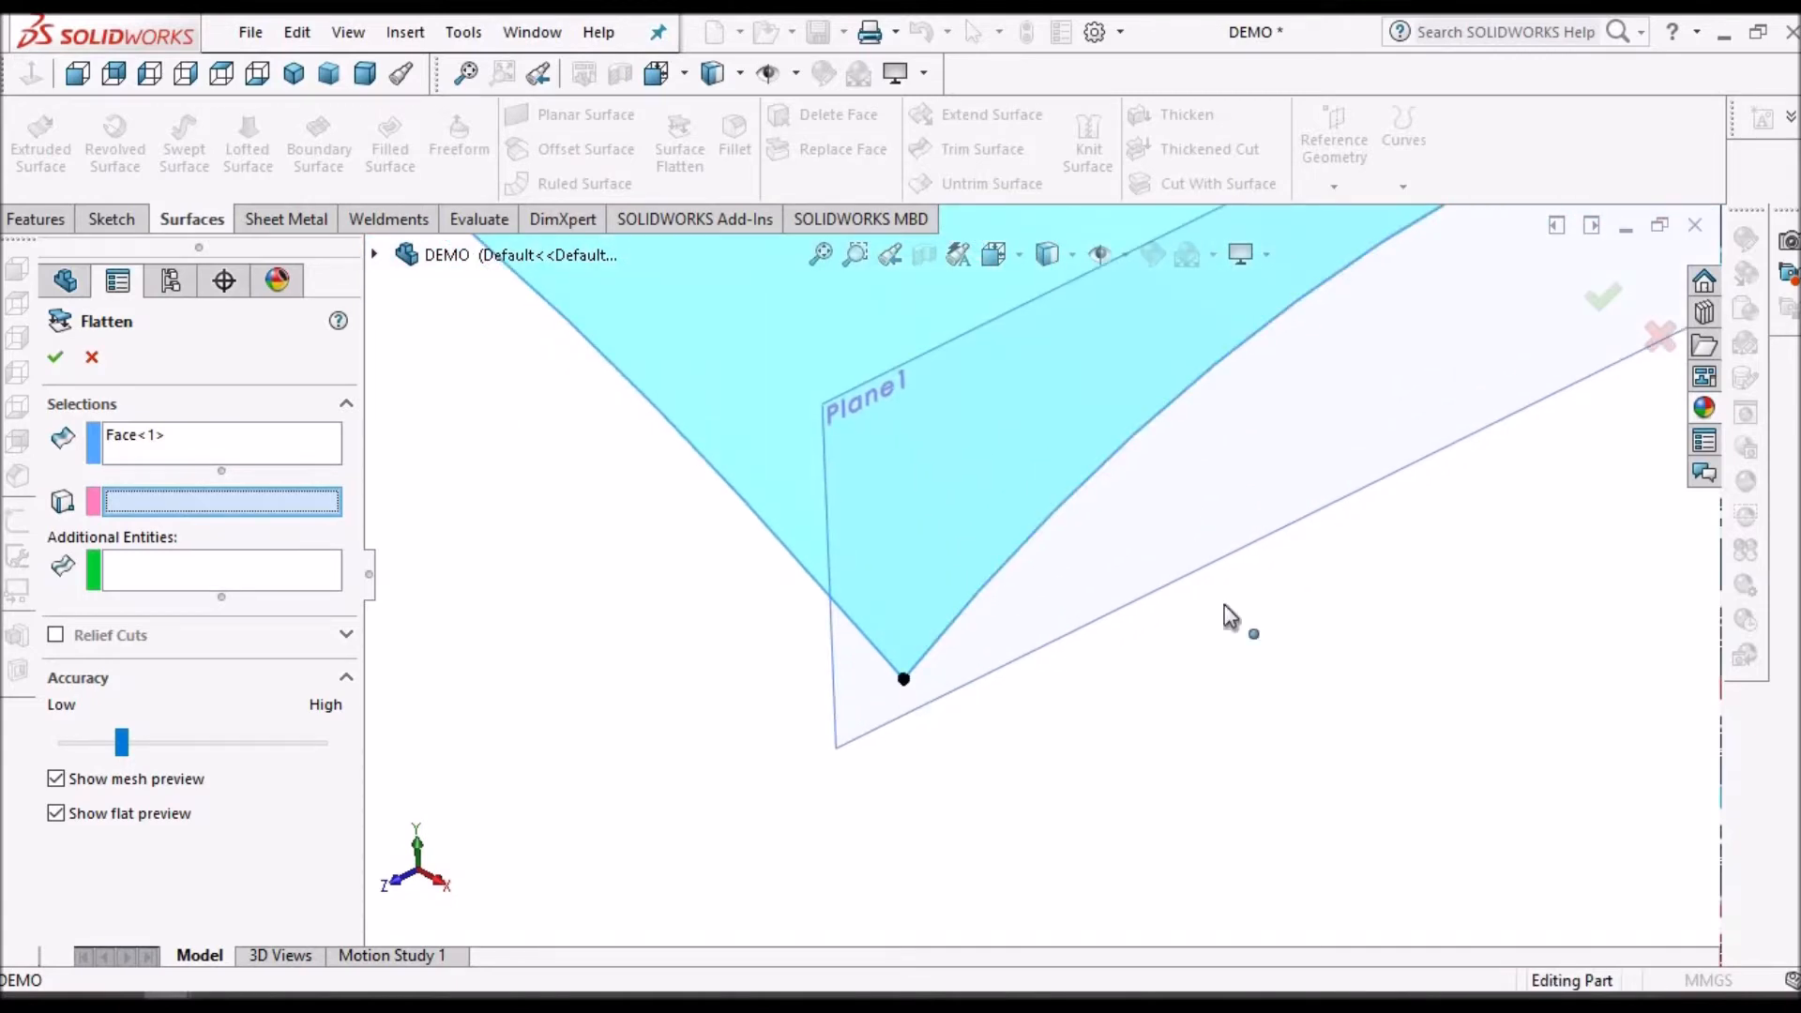
left_click(902, 680)
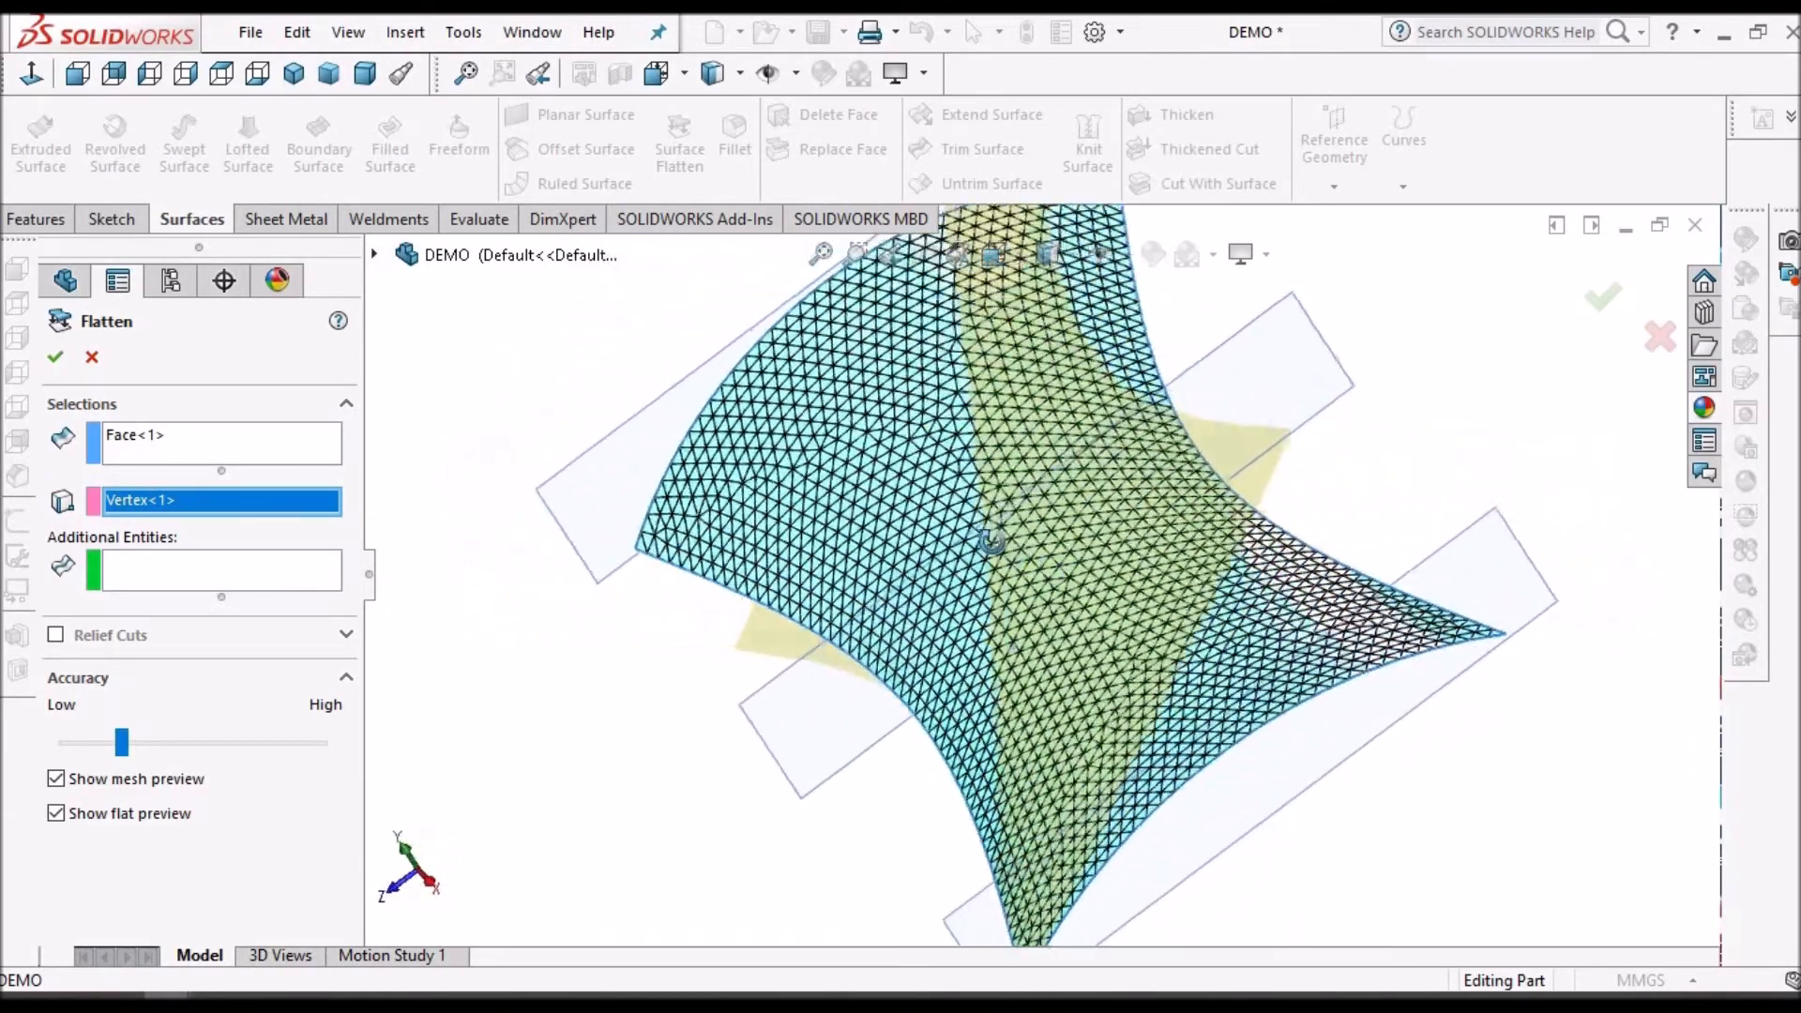
left_click_drag(988, 540, 1115, 505)
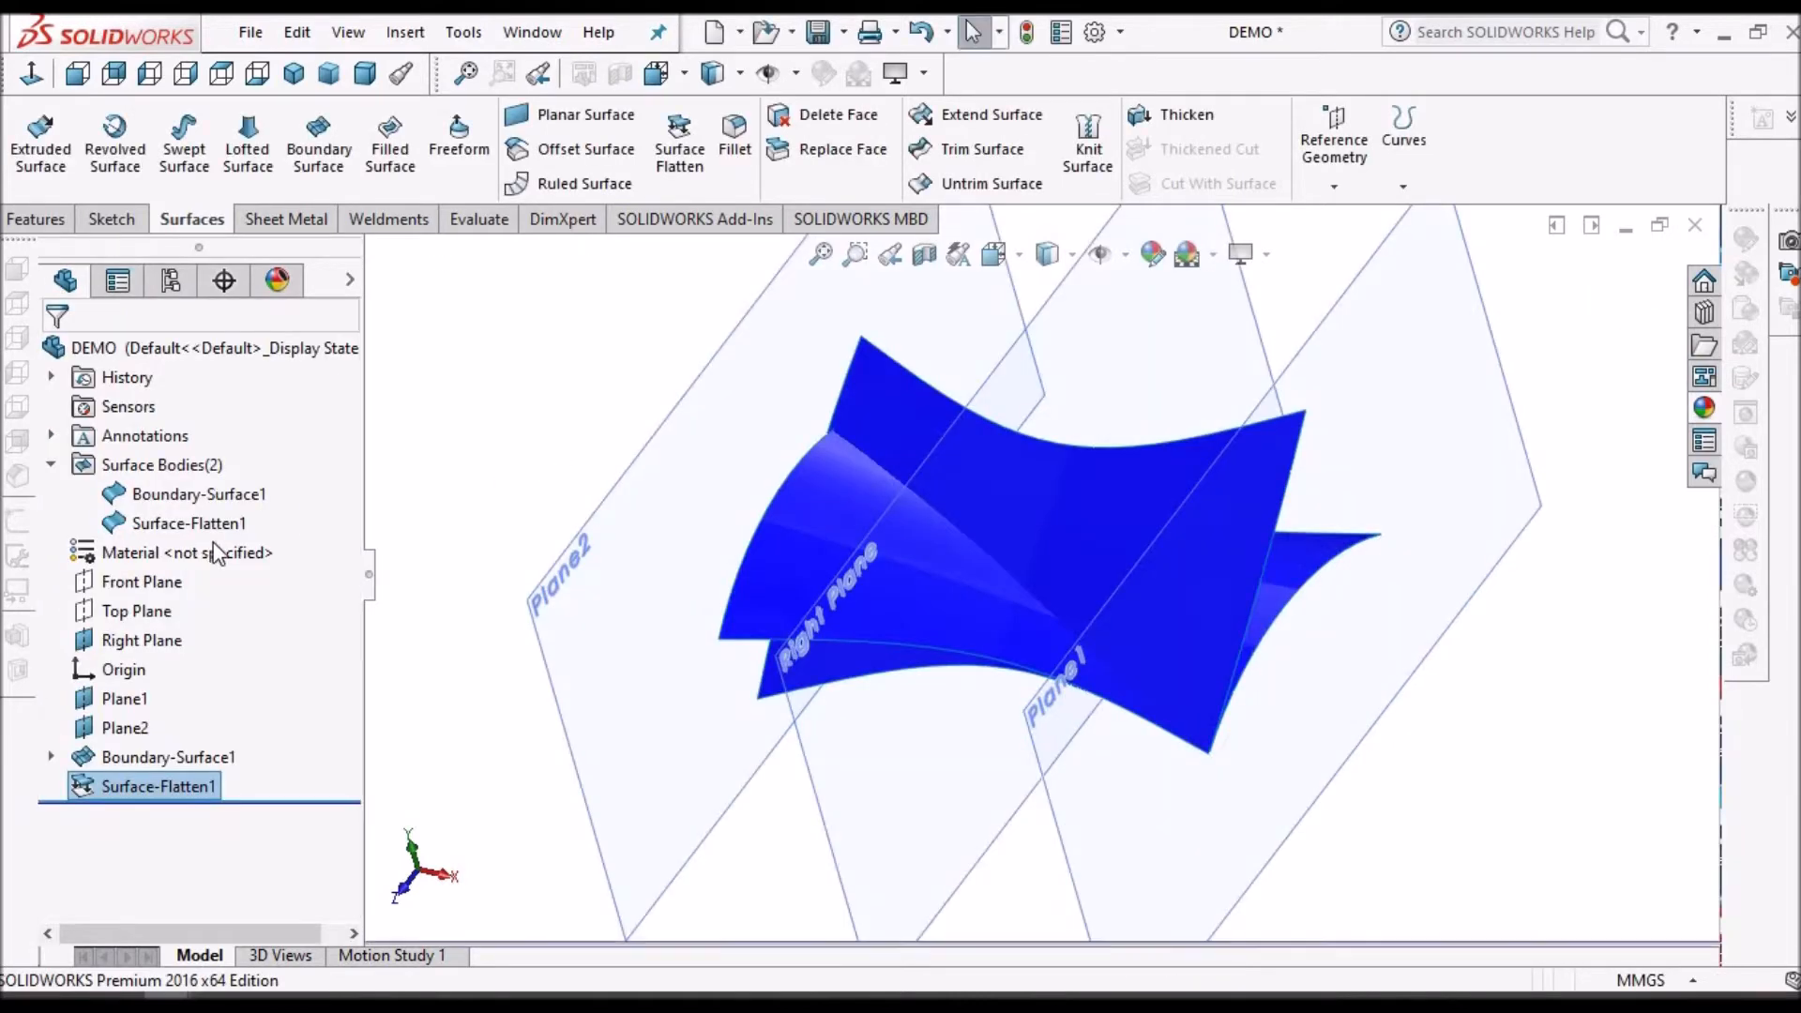
Hide Boundary-Surface1 and orbit to inspect the flat surface, then switch to Blank Size1
left_click(200, 495)
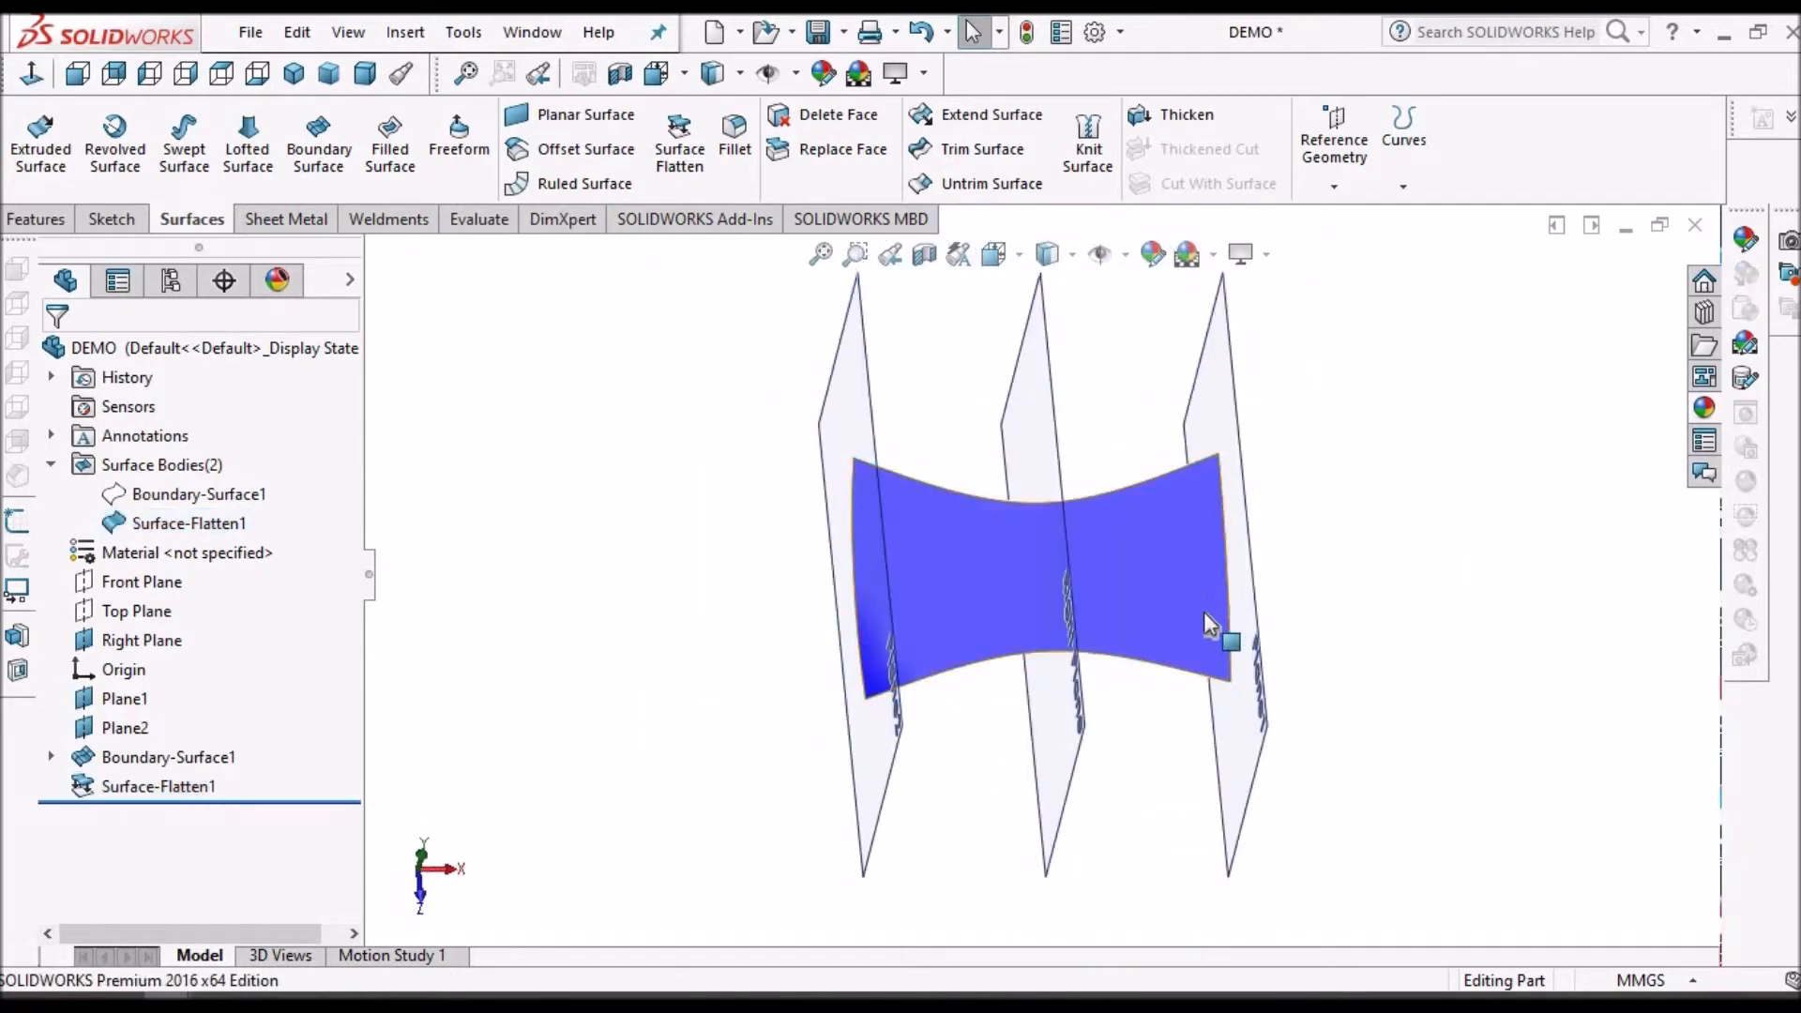
left_click_drag(1212, 626, 1229, 637)
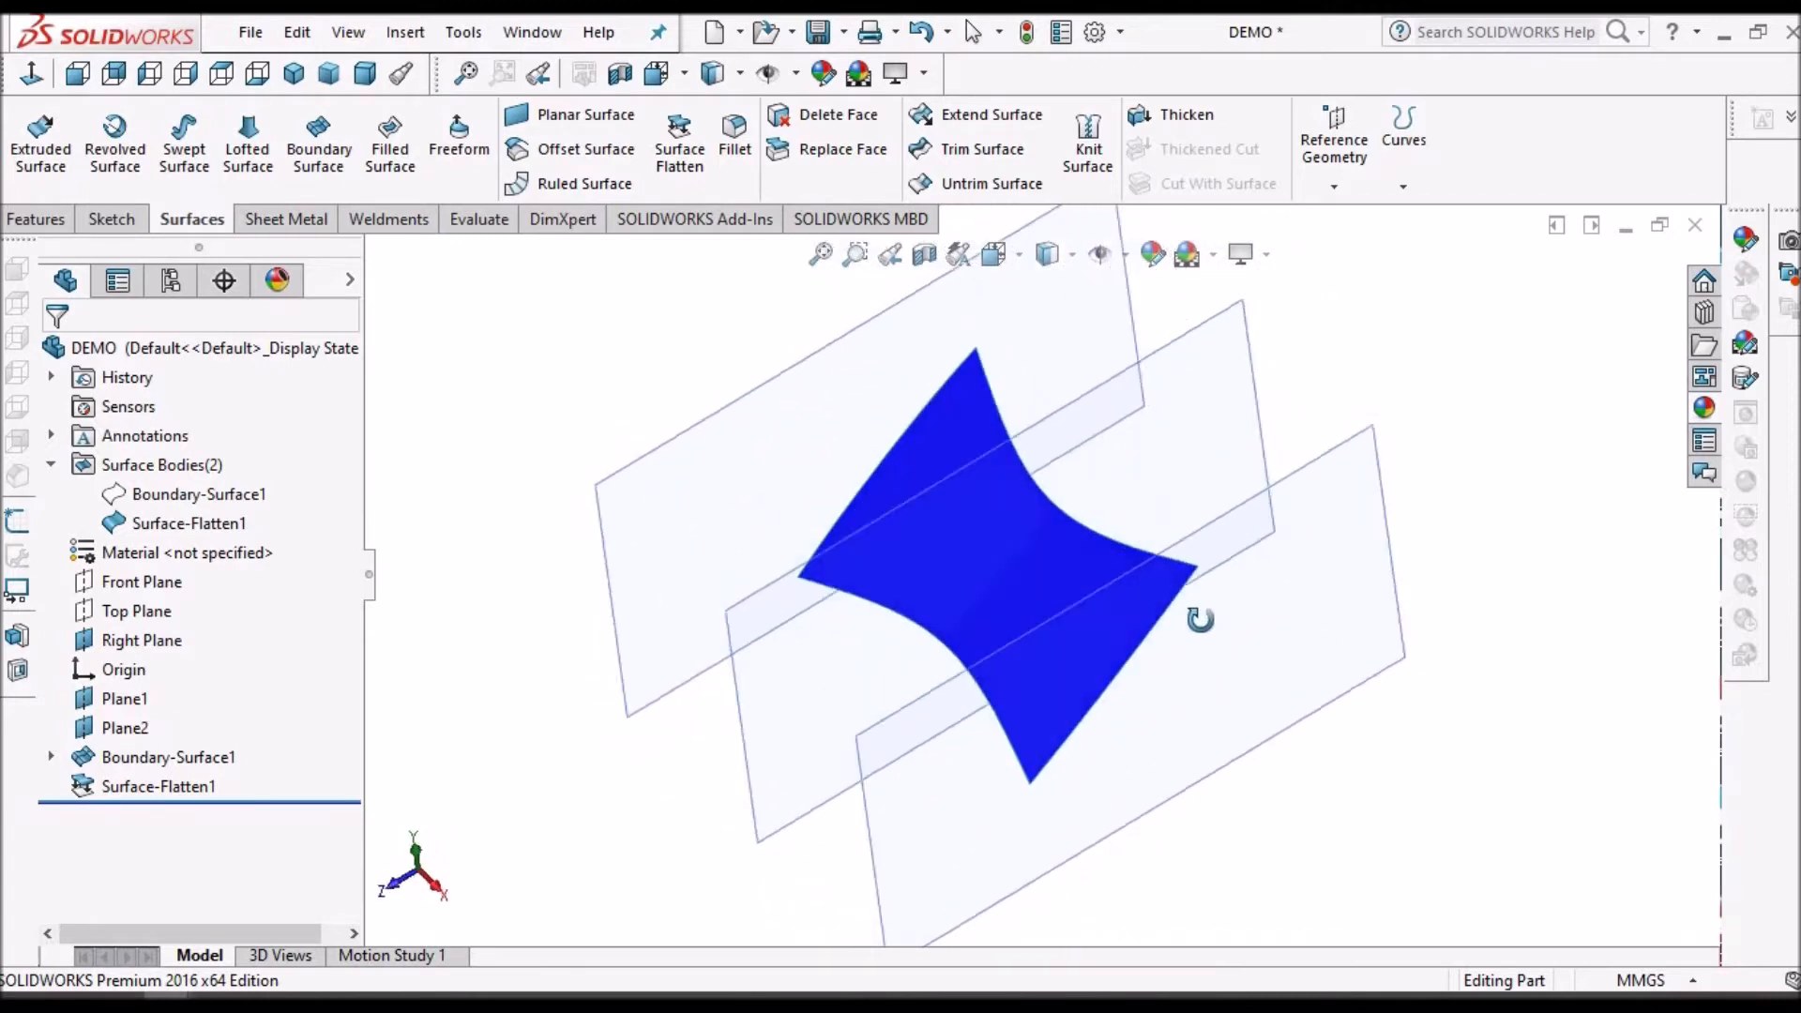
left_click_drag(1201, 620, 1264, 594)
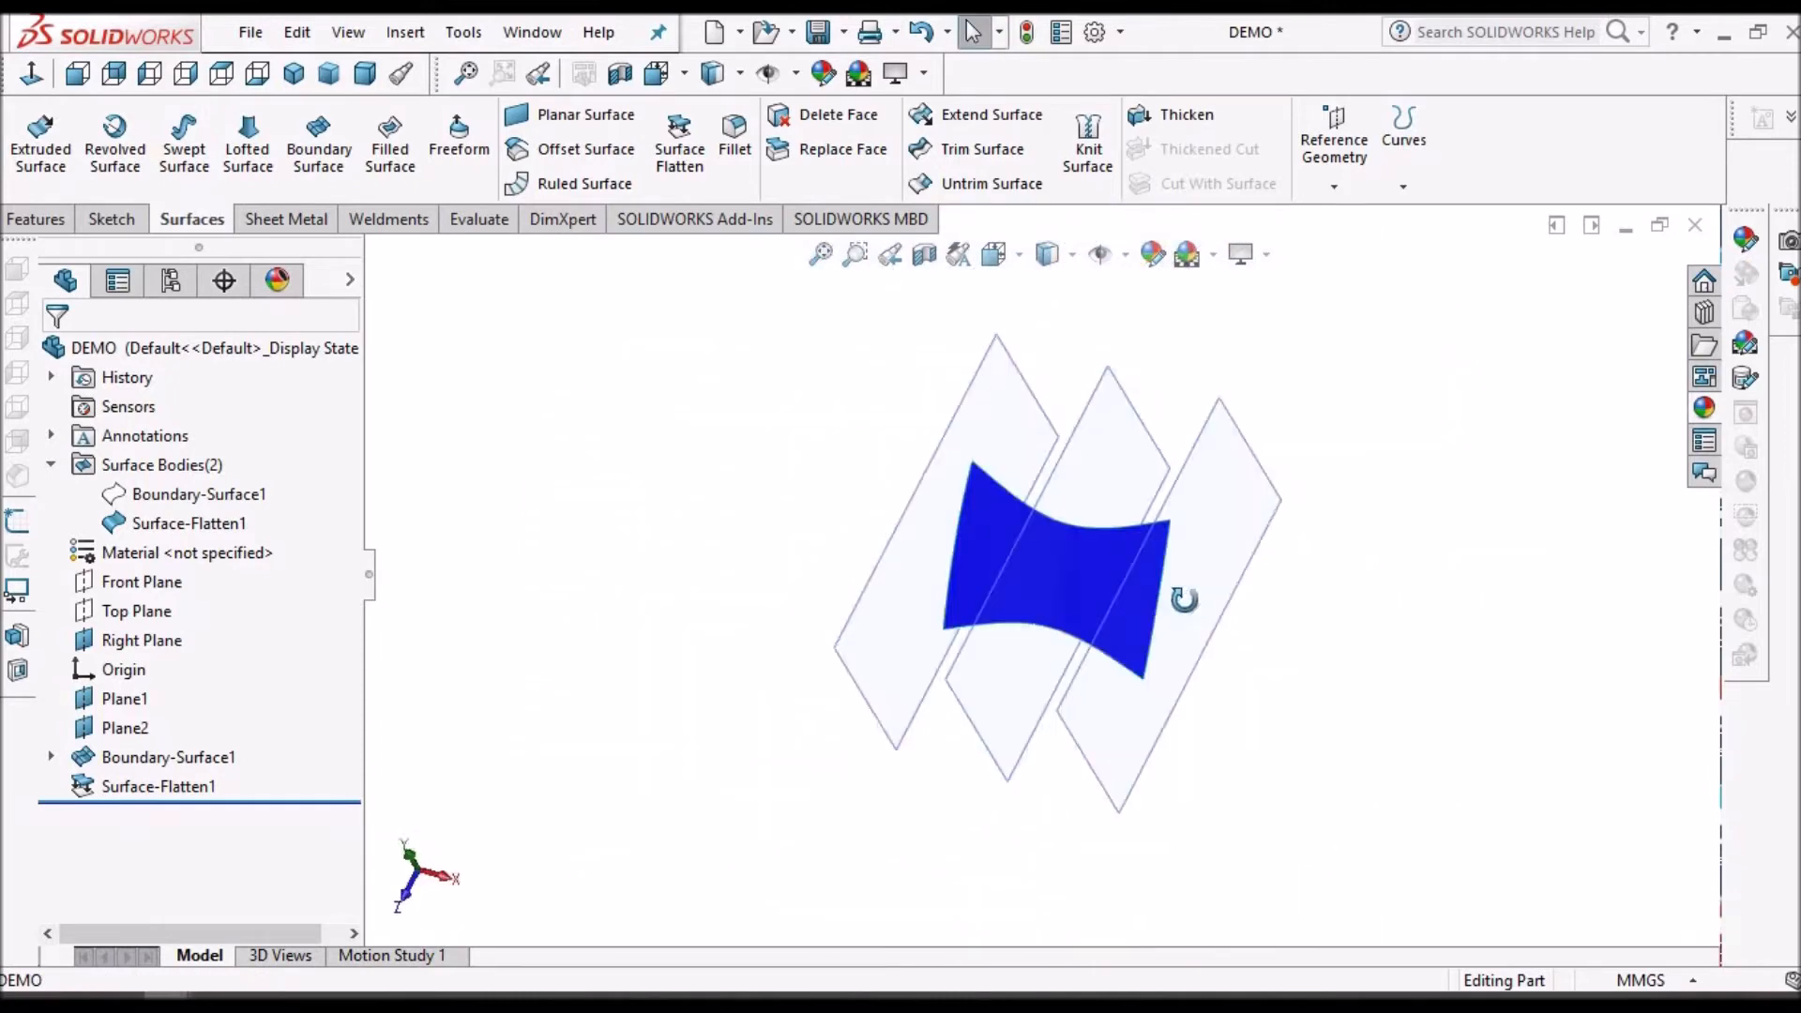
left_click(530, 30)
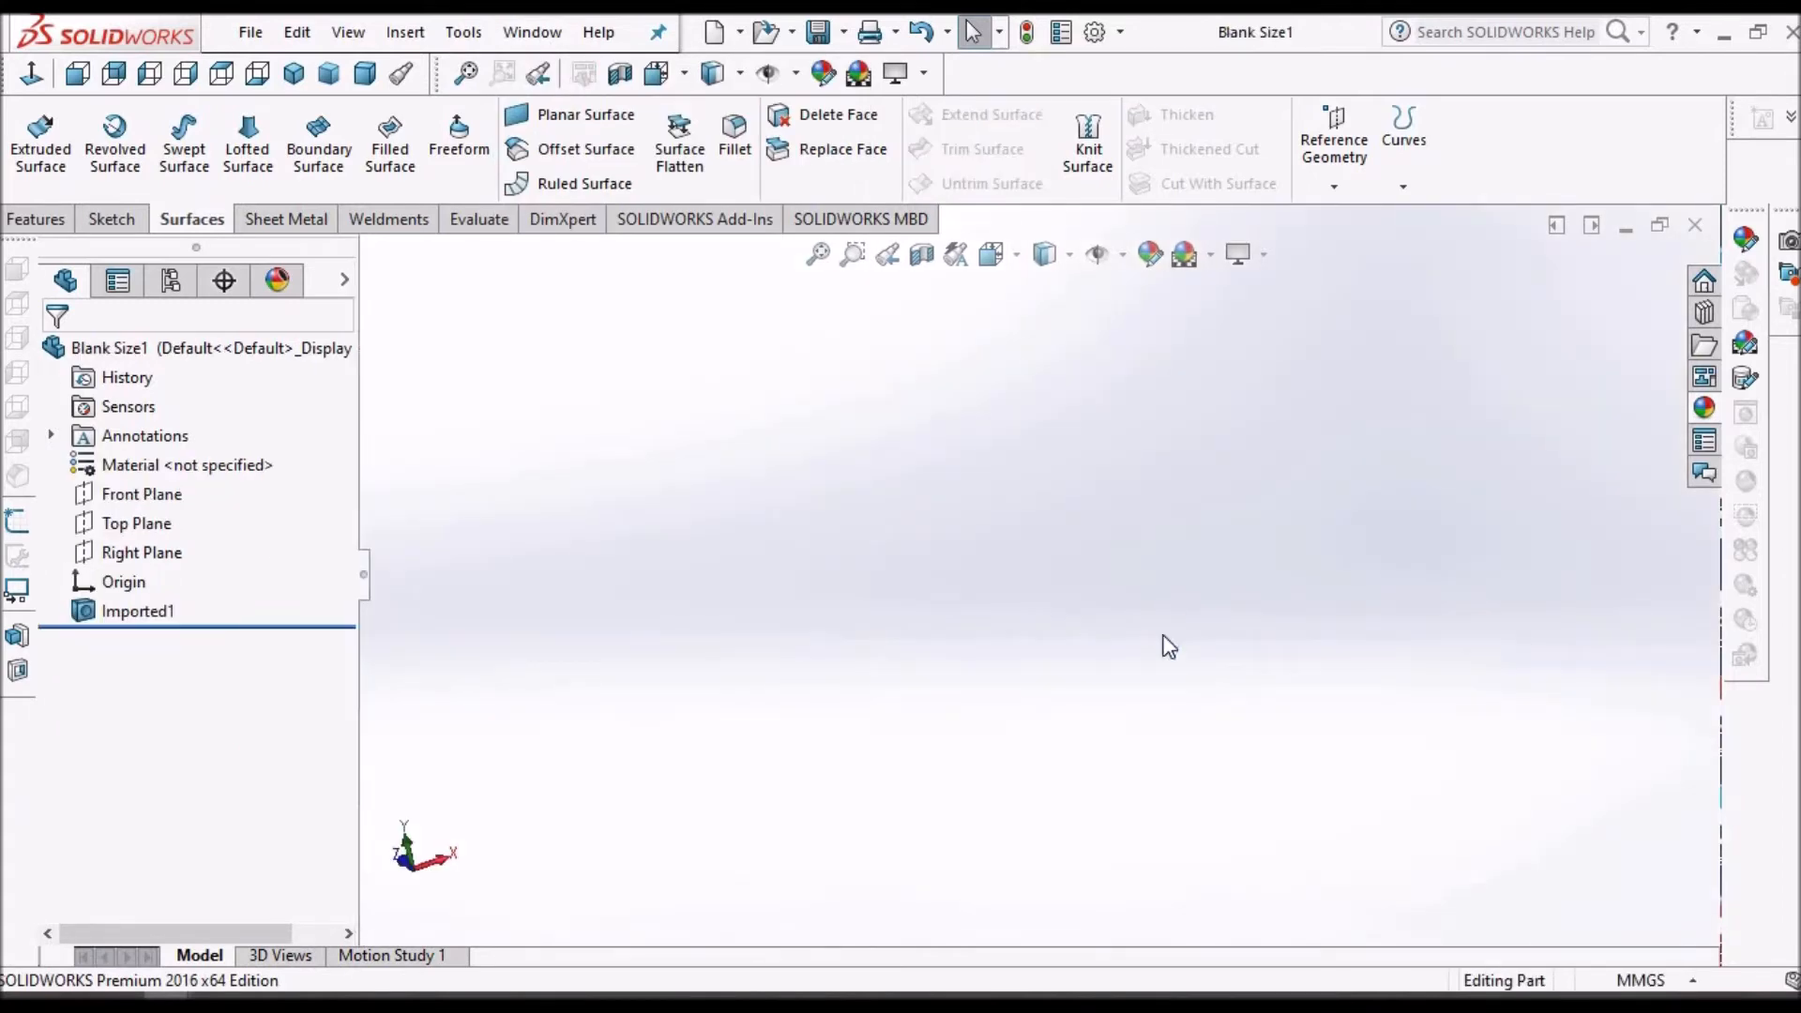
Zoom to fit Imported1 and orbit it to an angled isometric view
left_click(138, 610)
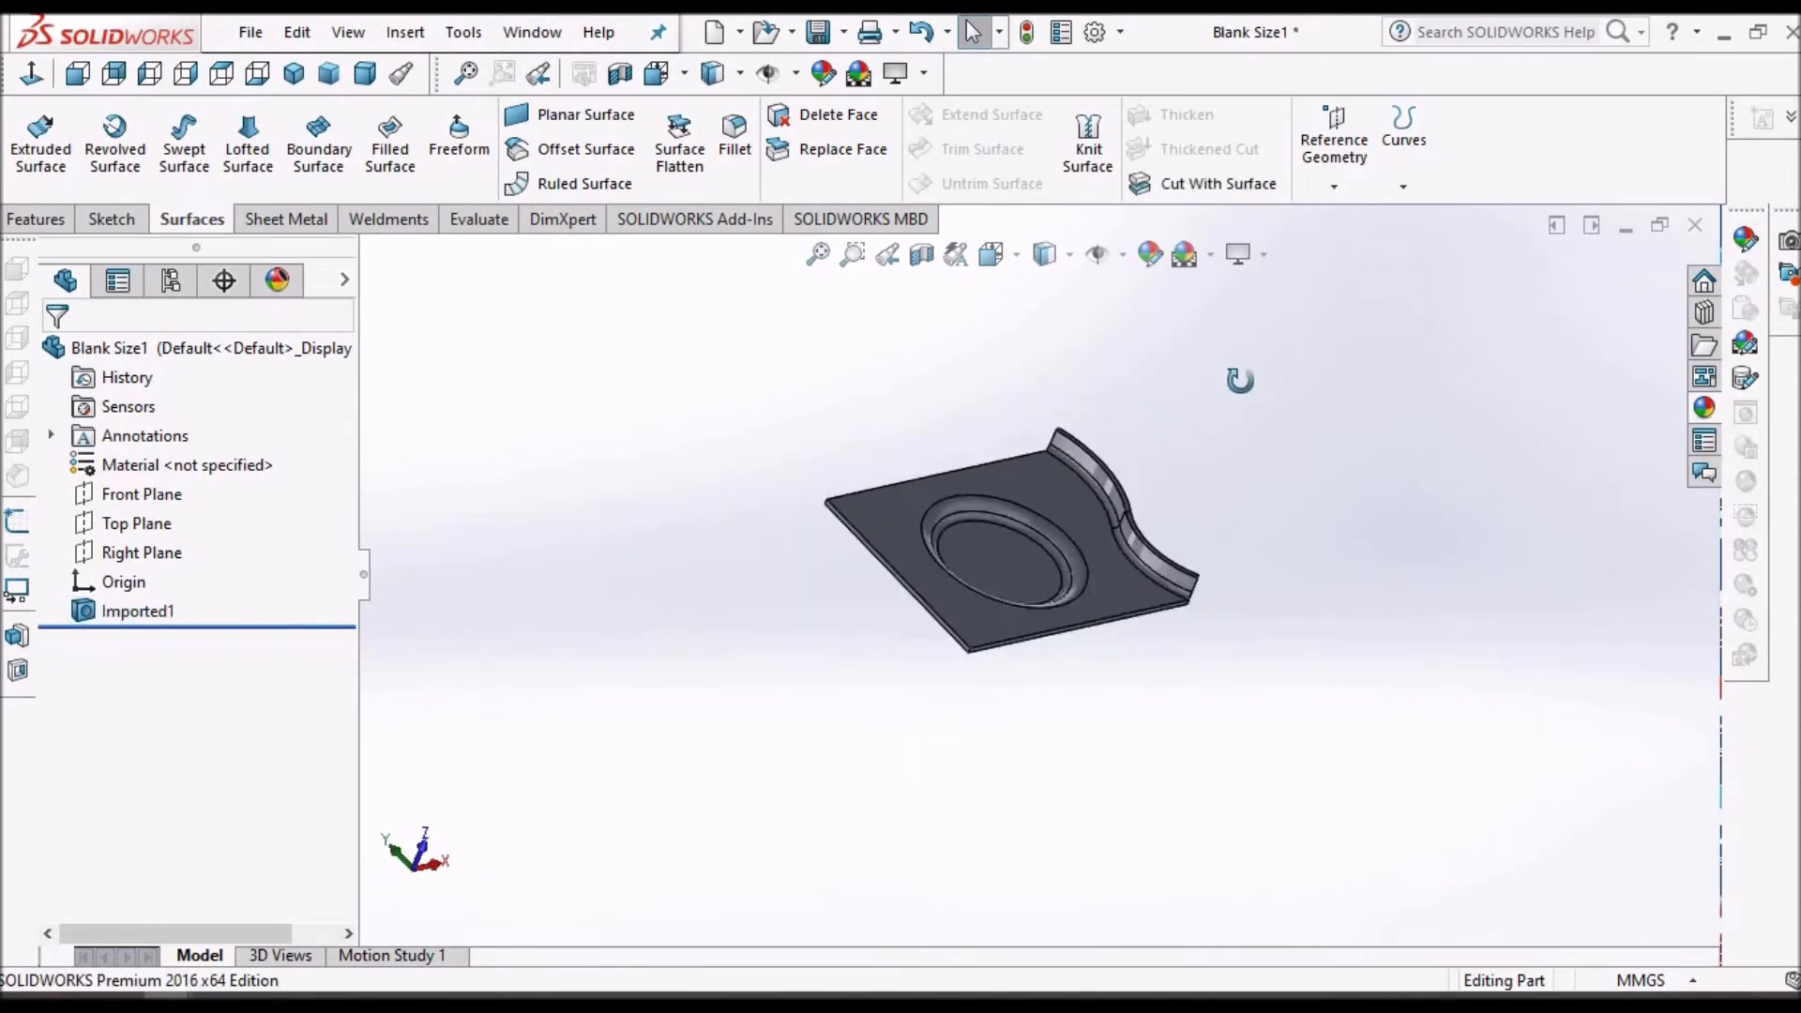
left_click_drag(1012, 528, 1091, 626)
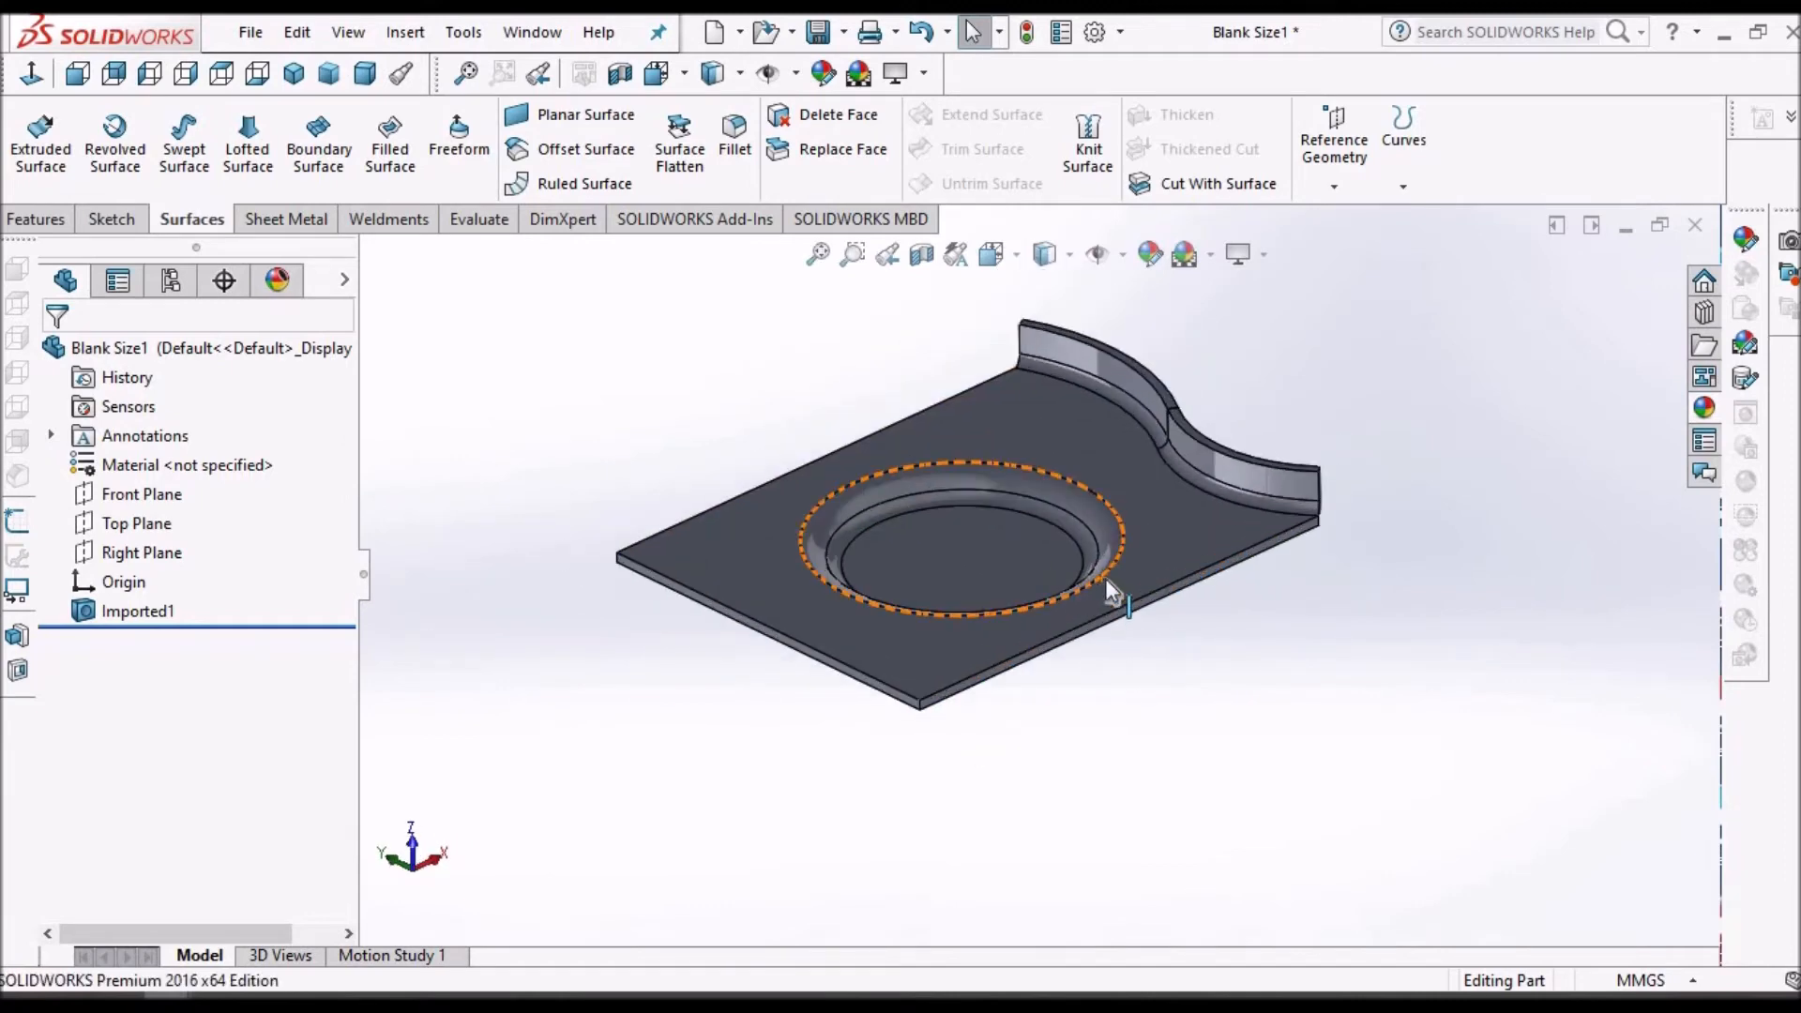
mouse_move(1455, 651)
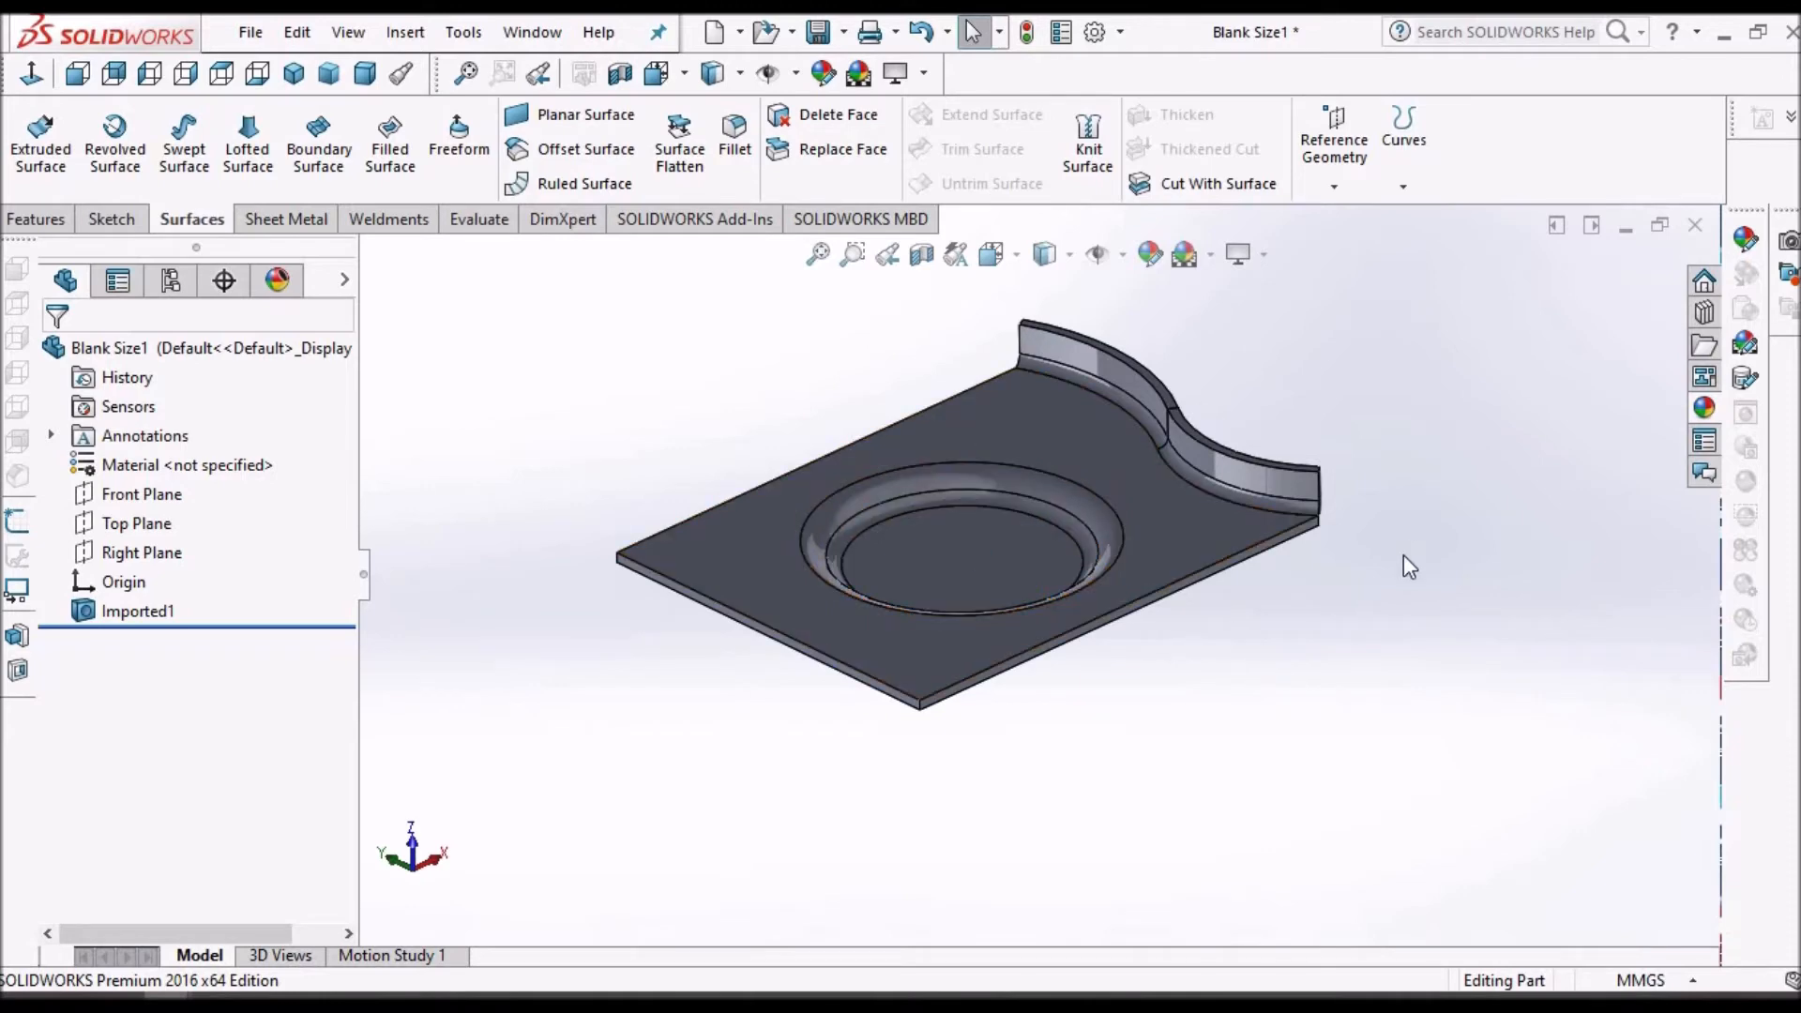
mouse_move(1222, 551)
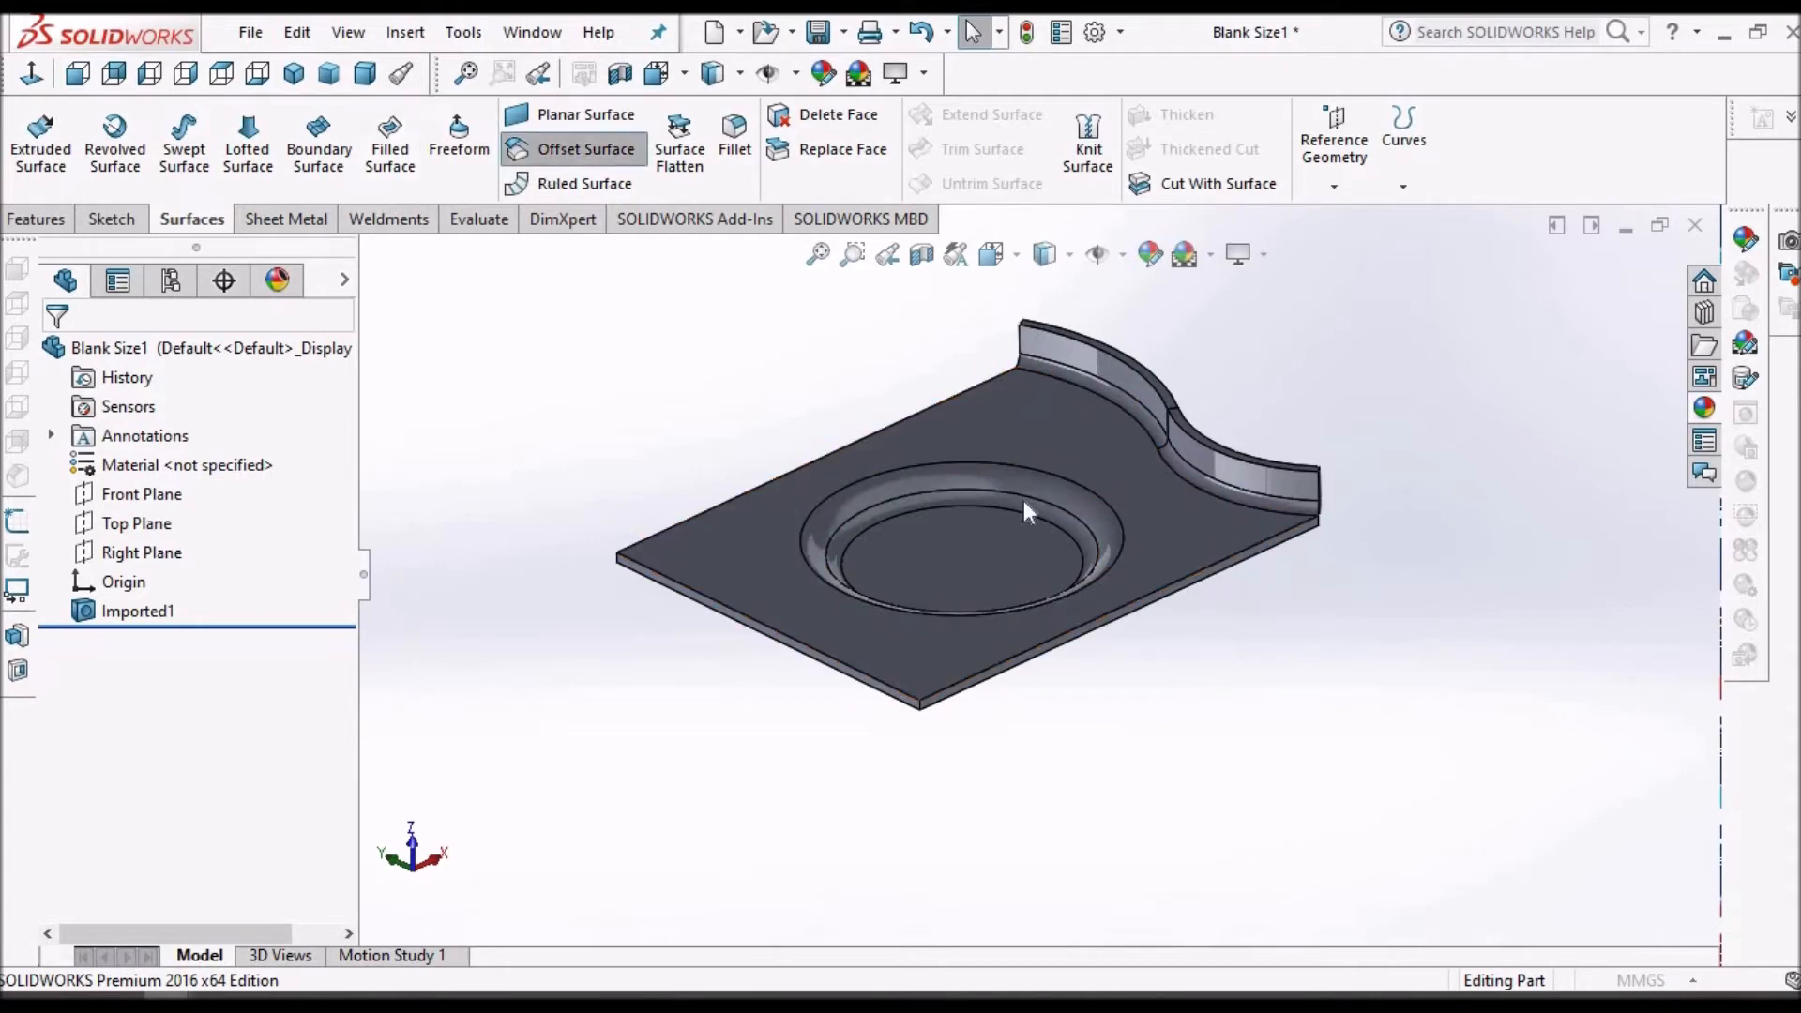
Offset eight faces of the imported blank by 1.00 mm to create Surface-Offset2
left_click(517, 149)
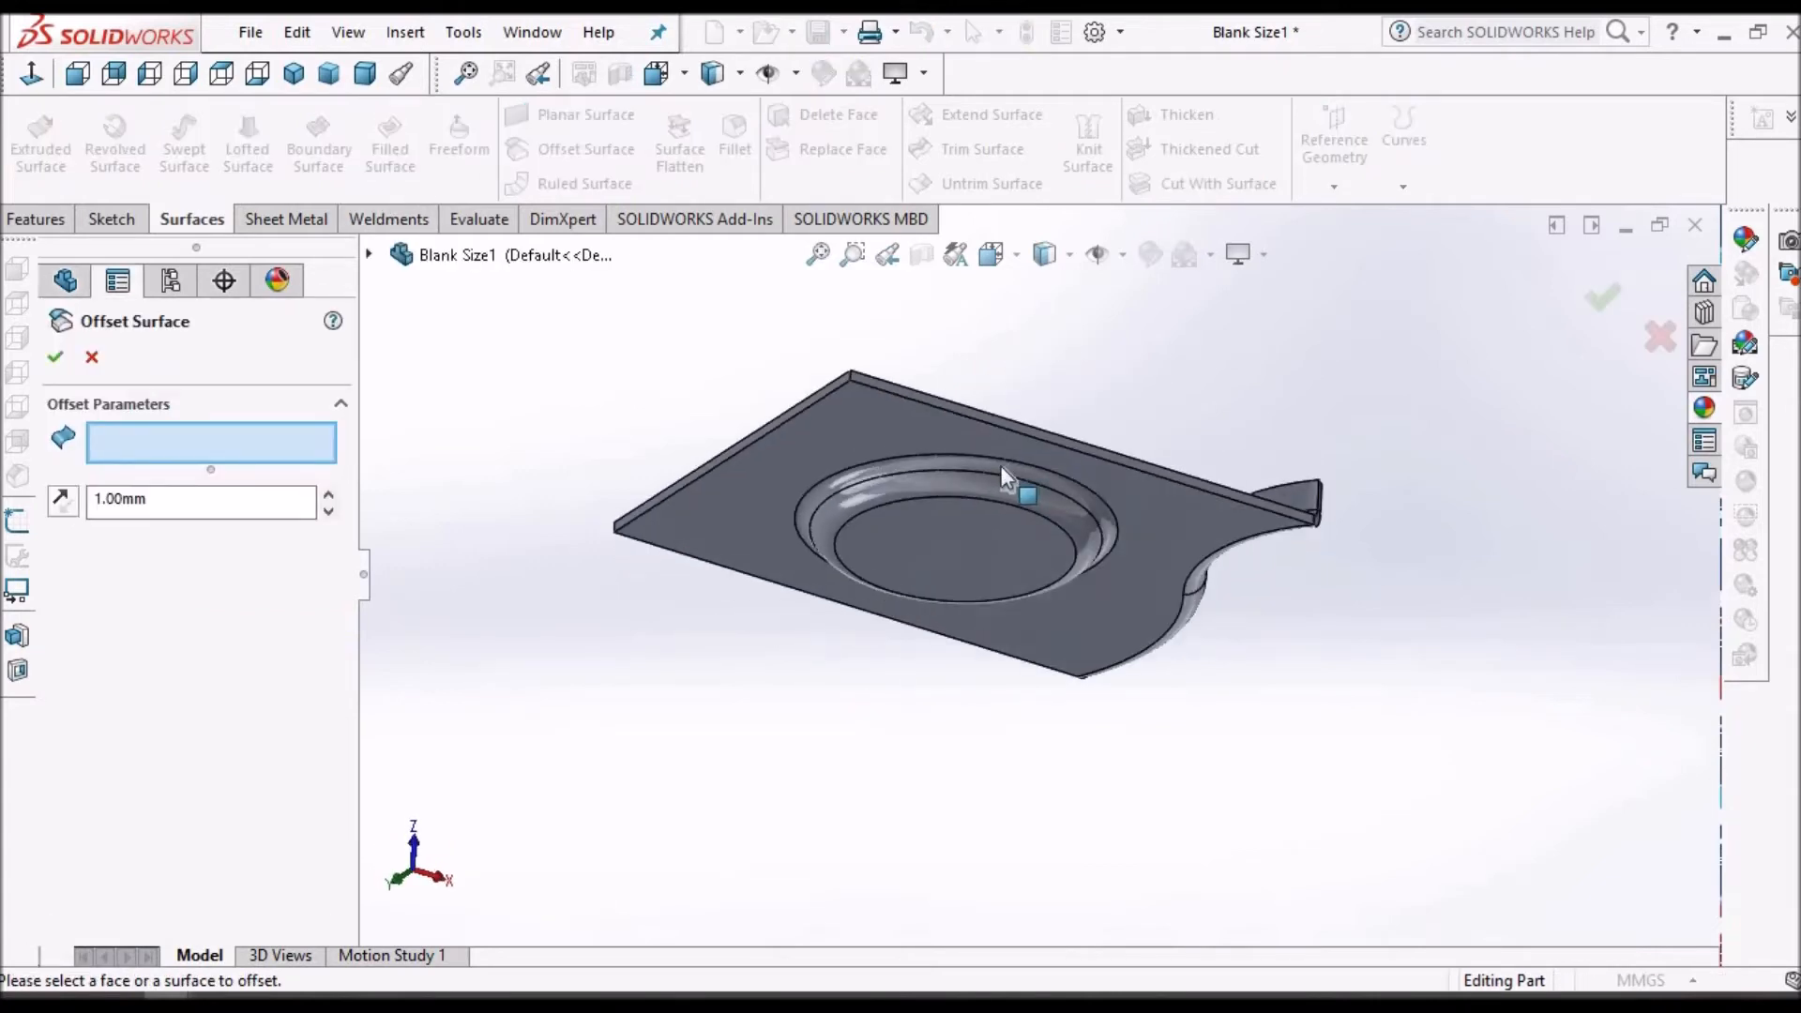
left_click(1008, 475)
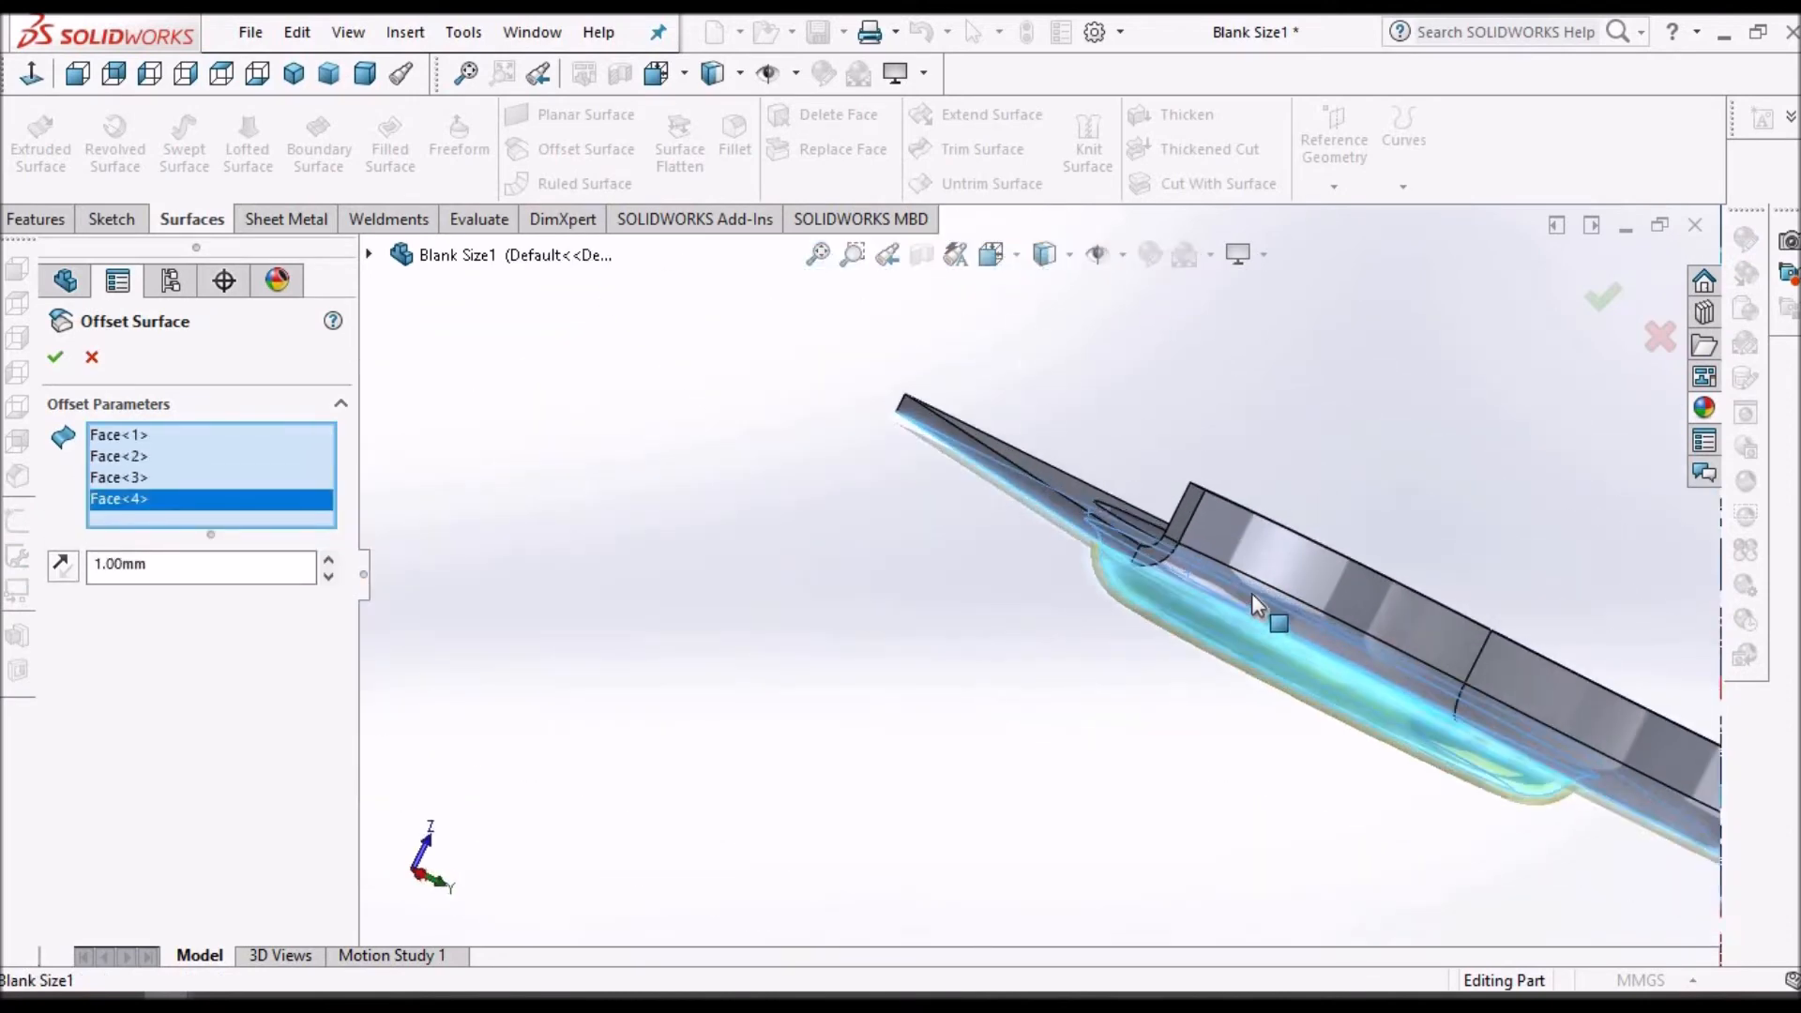
left_click(1573, 791)
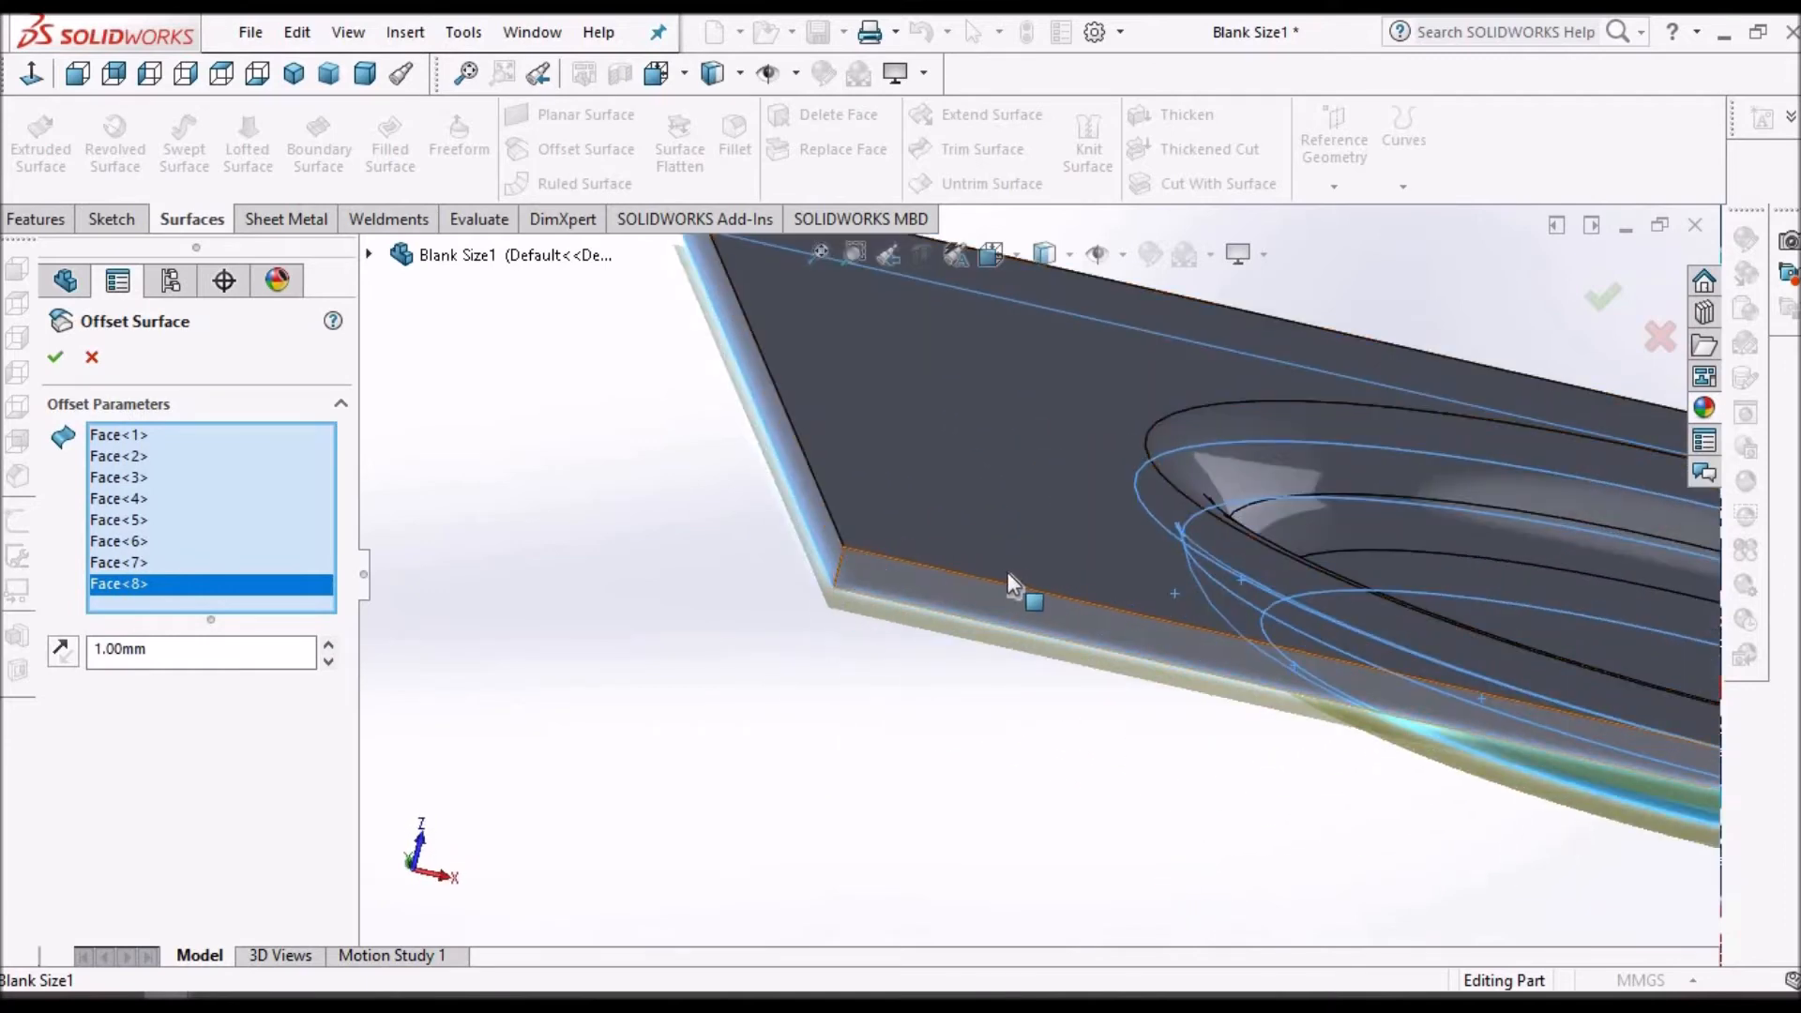
left_click_drag(1034, 574, 873, 557)
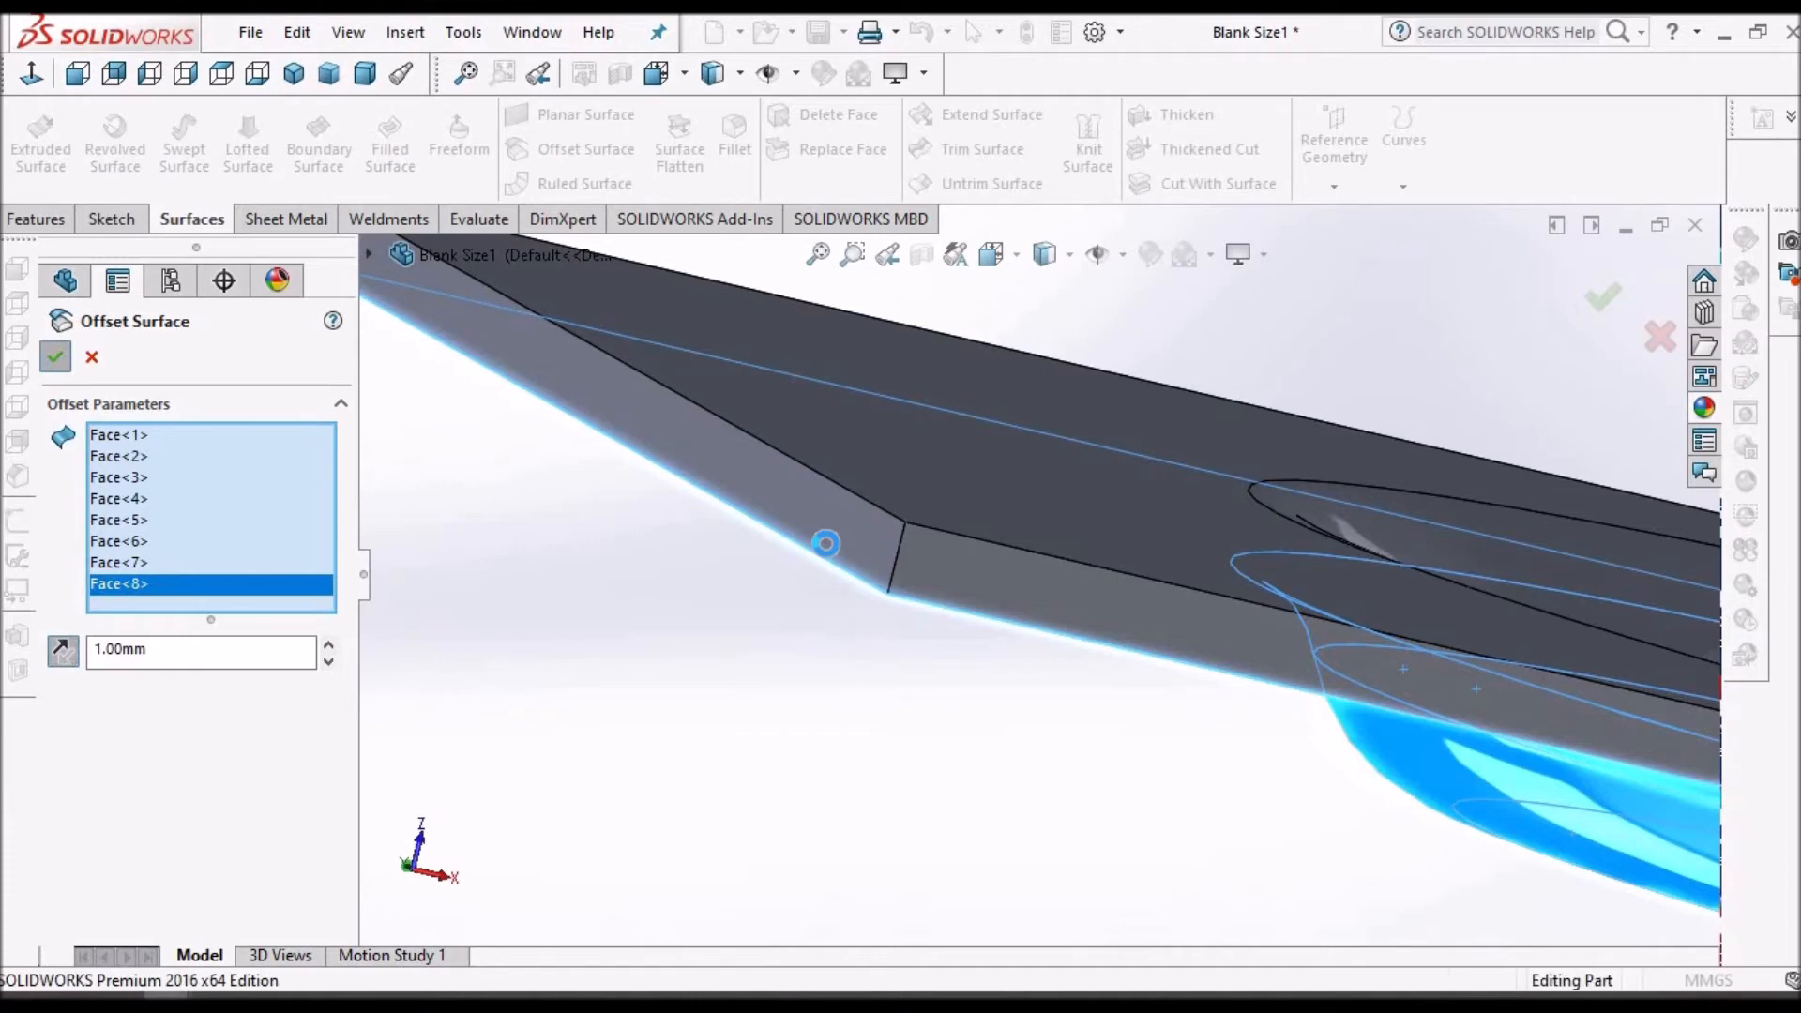
left_click(54, 356)
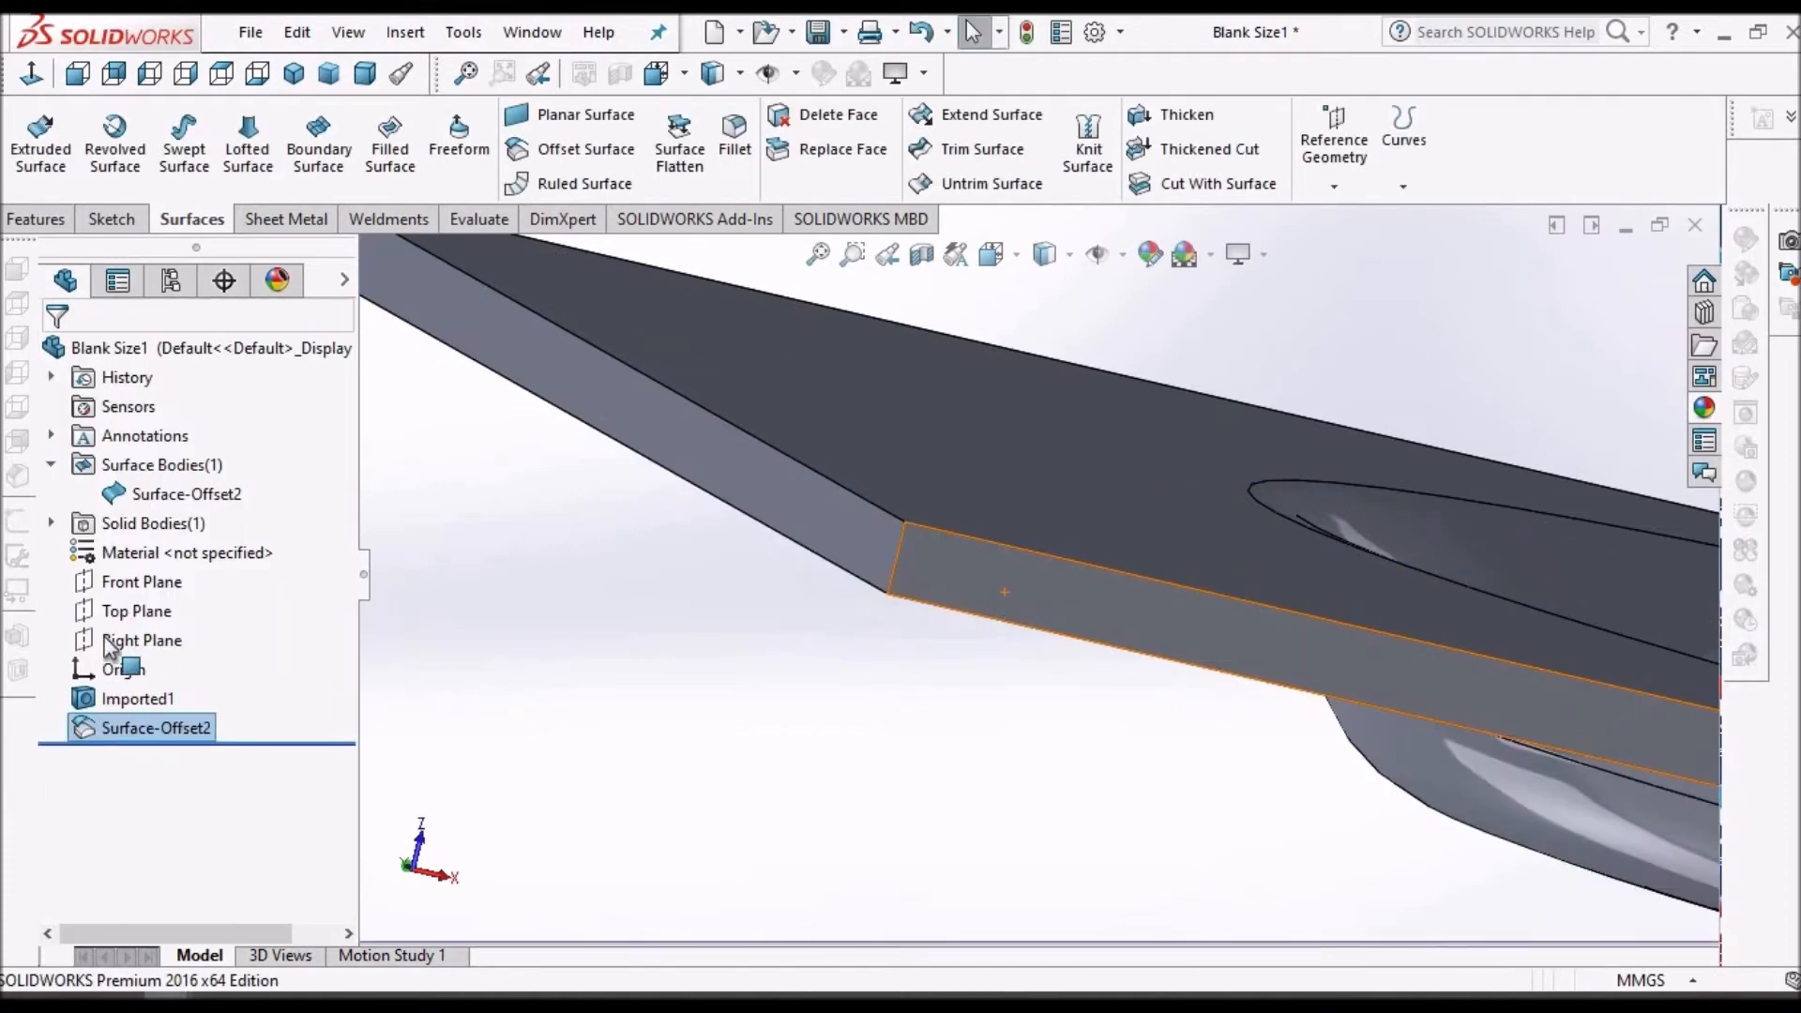
Hide the imported solid body from its right-click menu
right_click(139, 699)
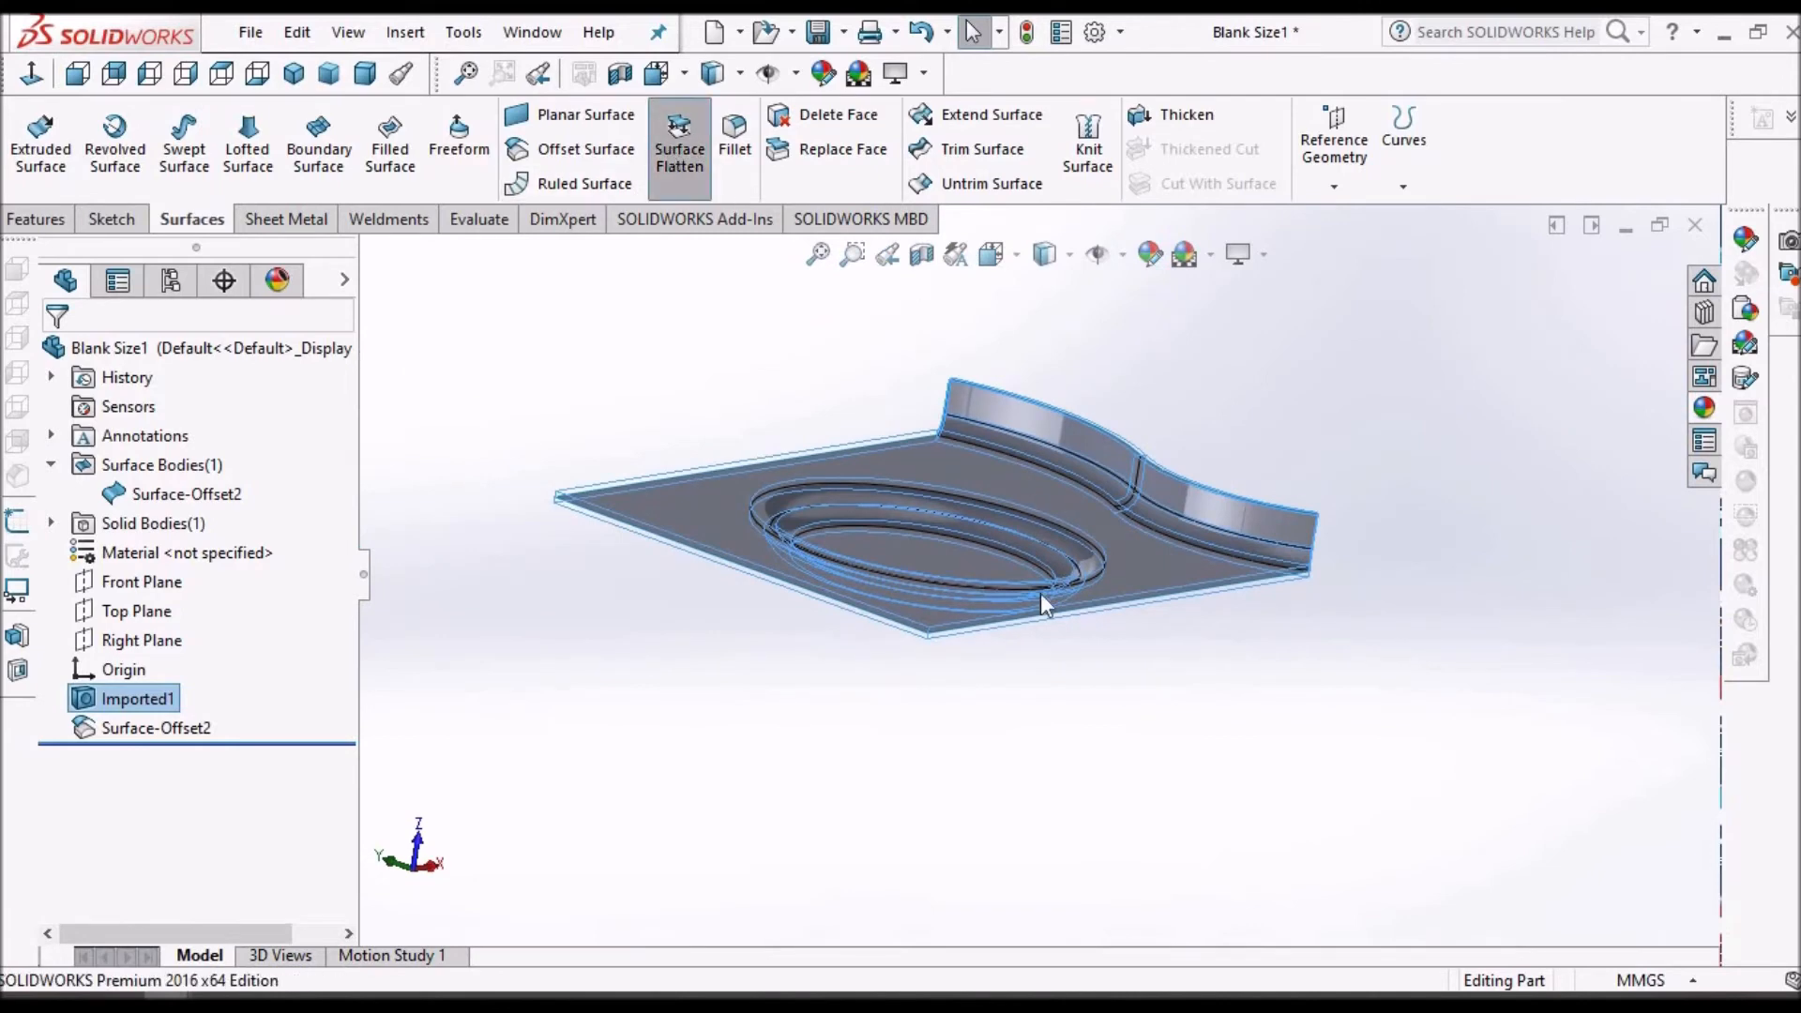
Flatten the eight Surface-Offset2 faces at a corner vertex to create Surface-Flatten2
left_click(680, 140)
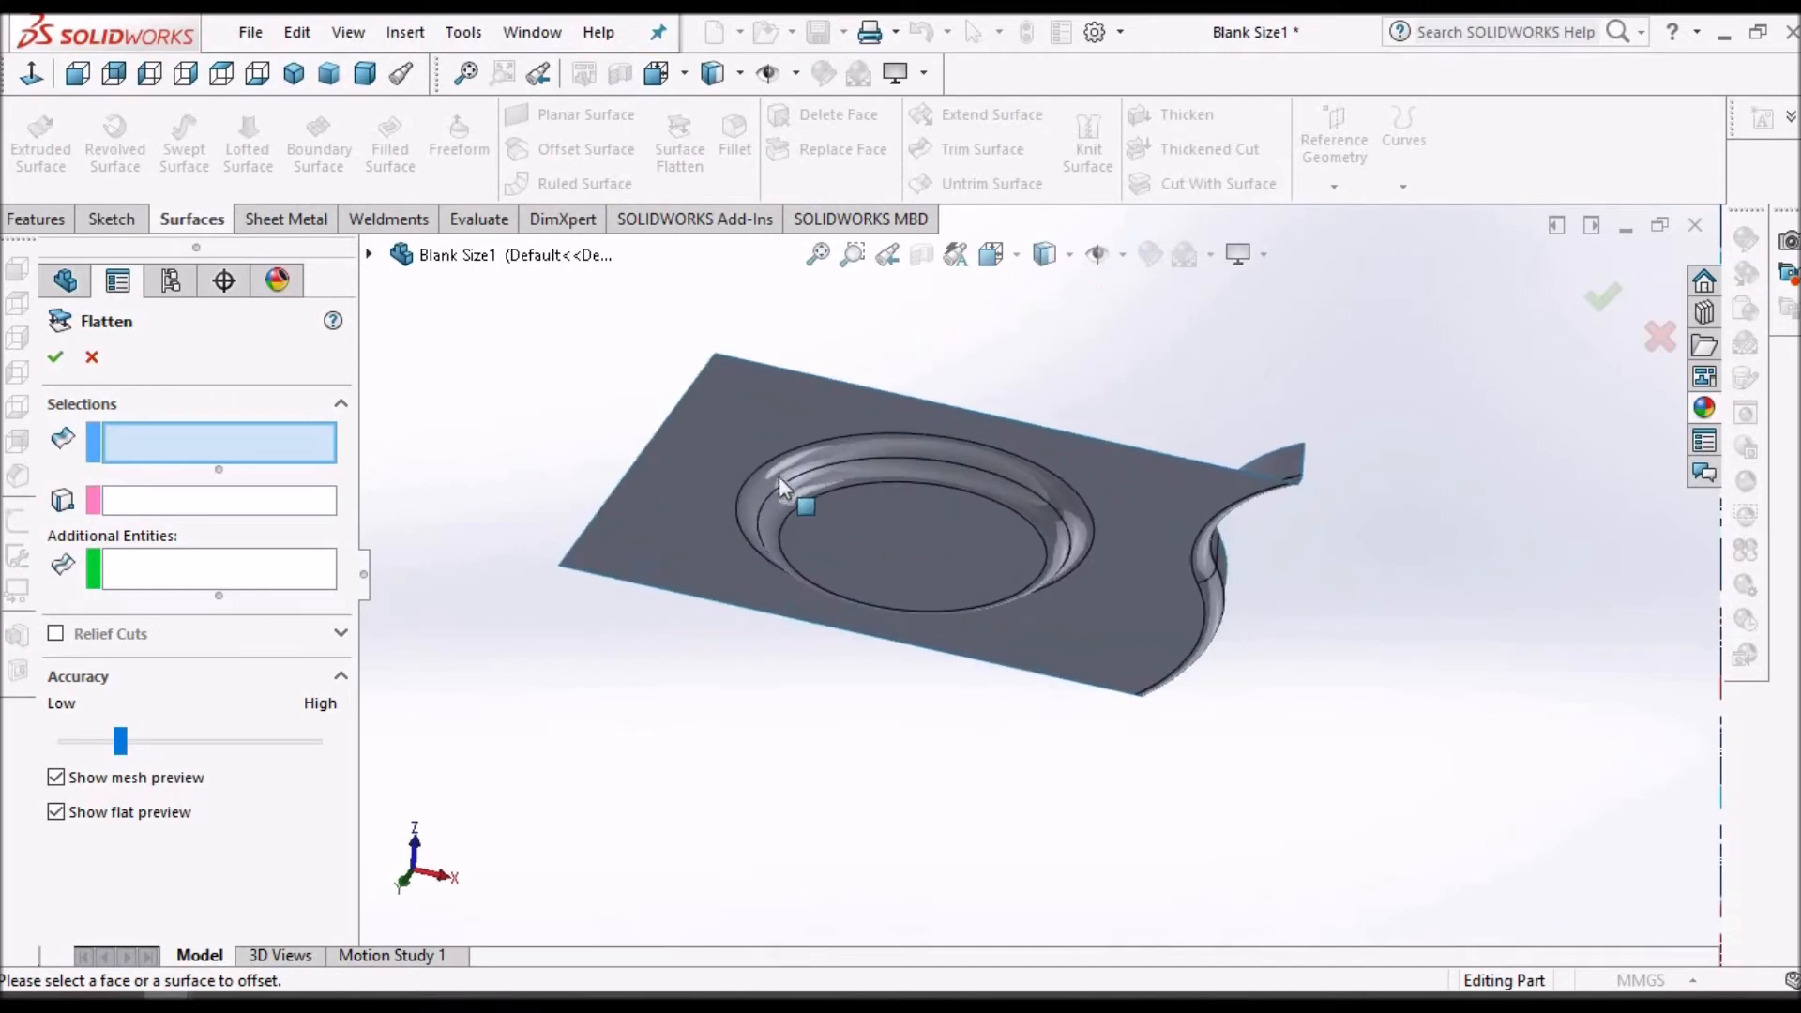
left_click(783, 487)
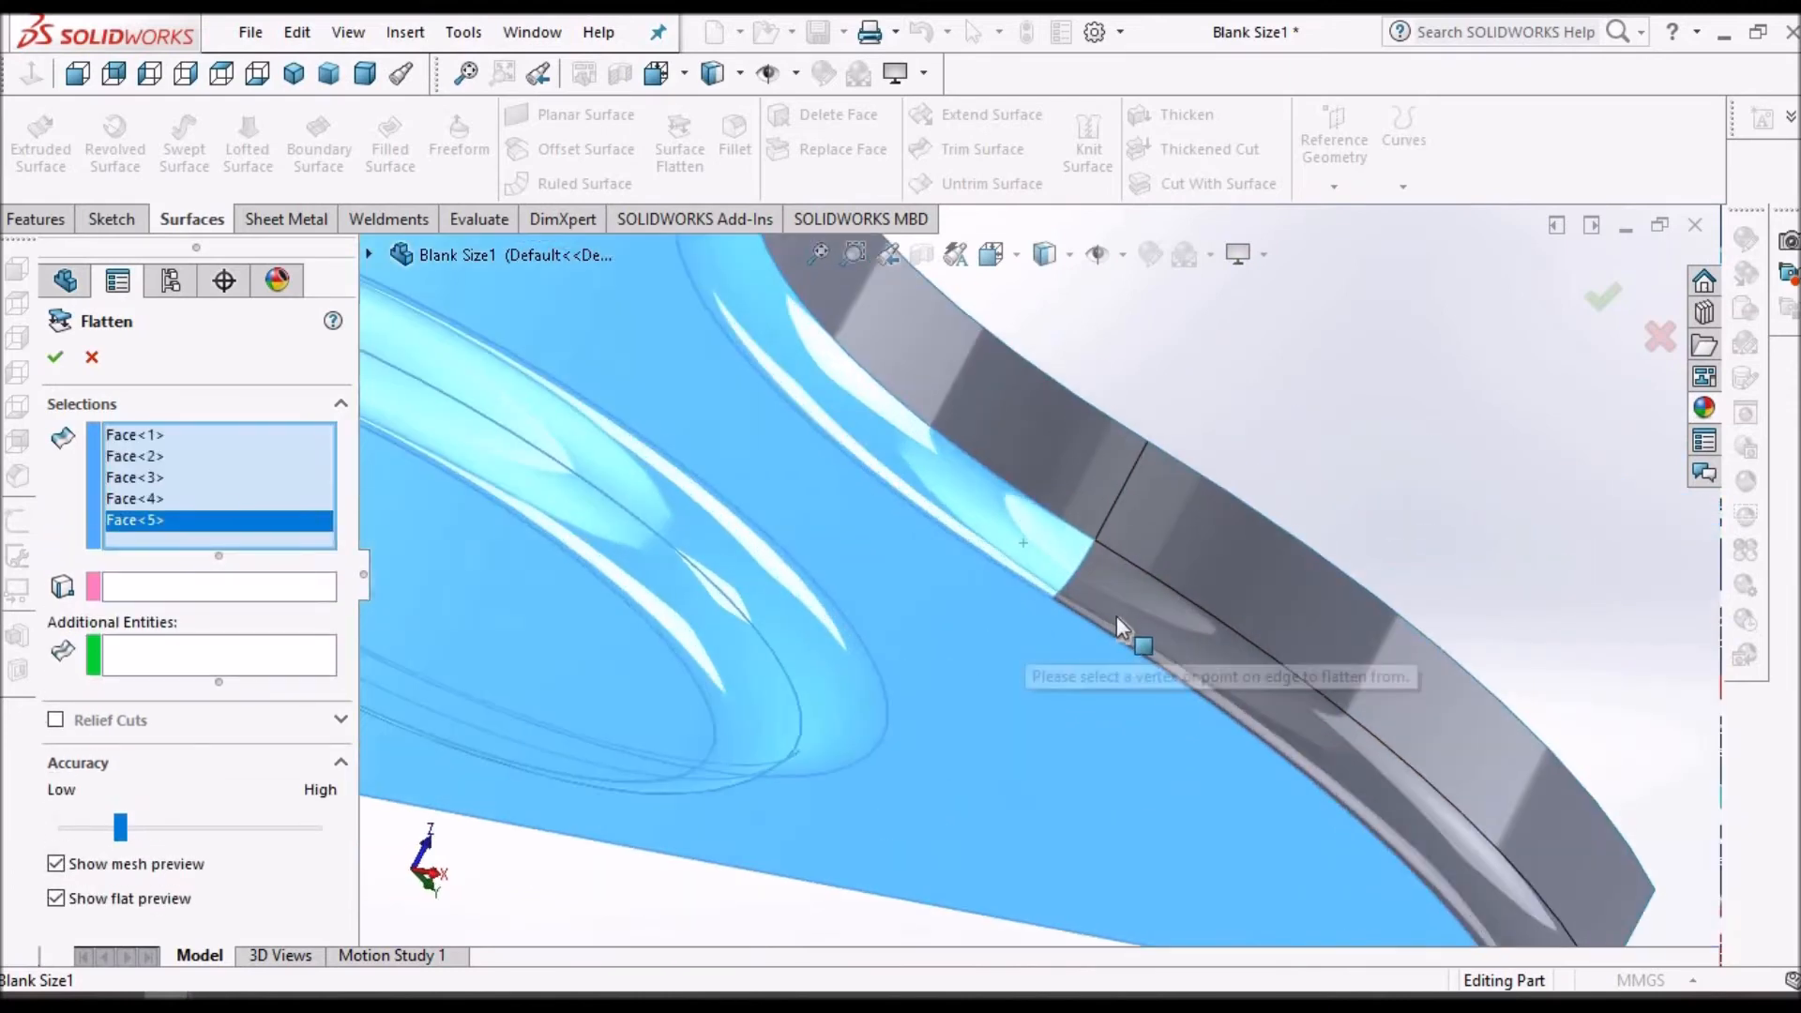
left_click(1152, 482)
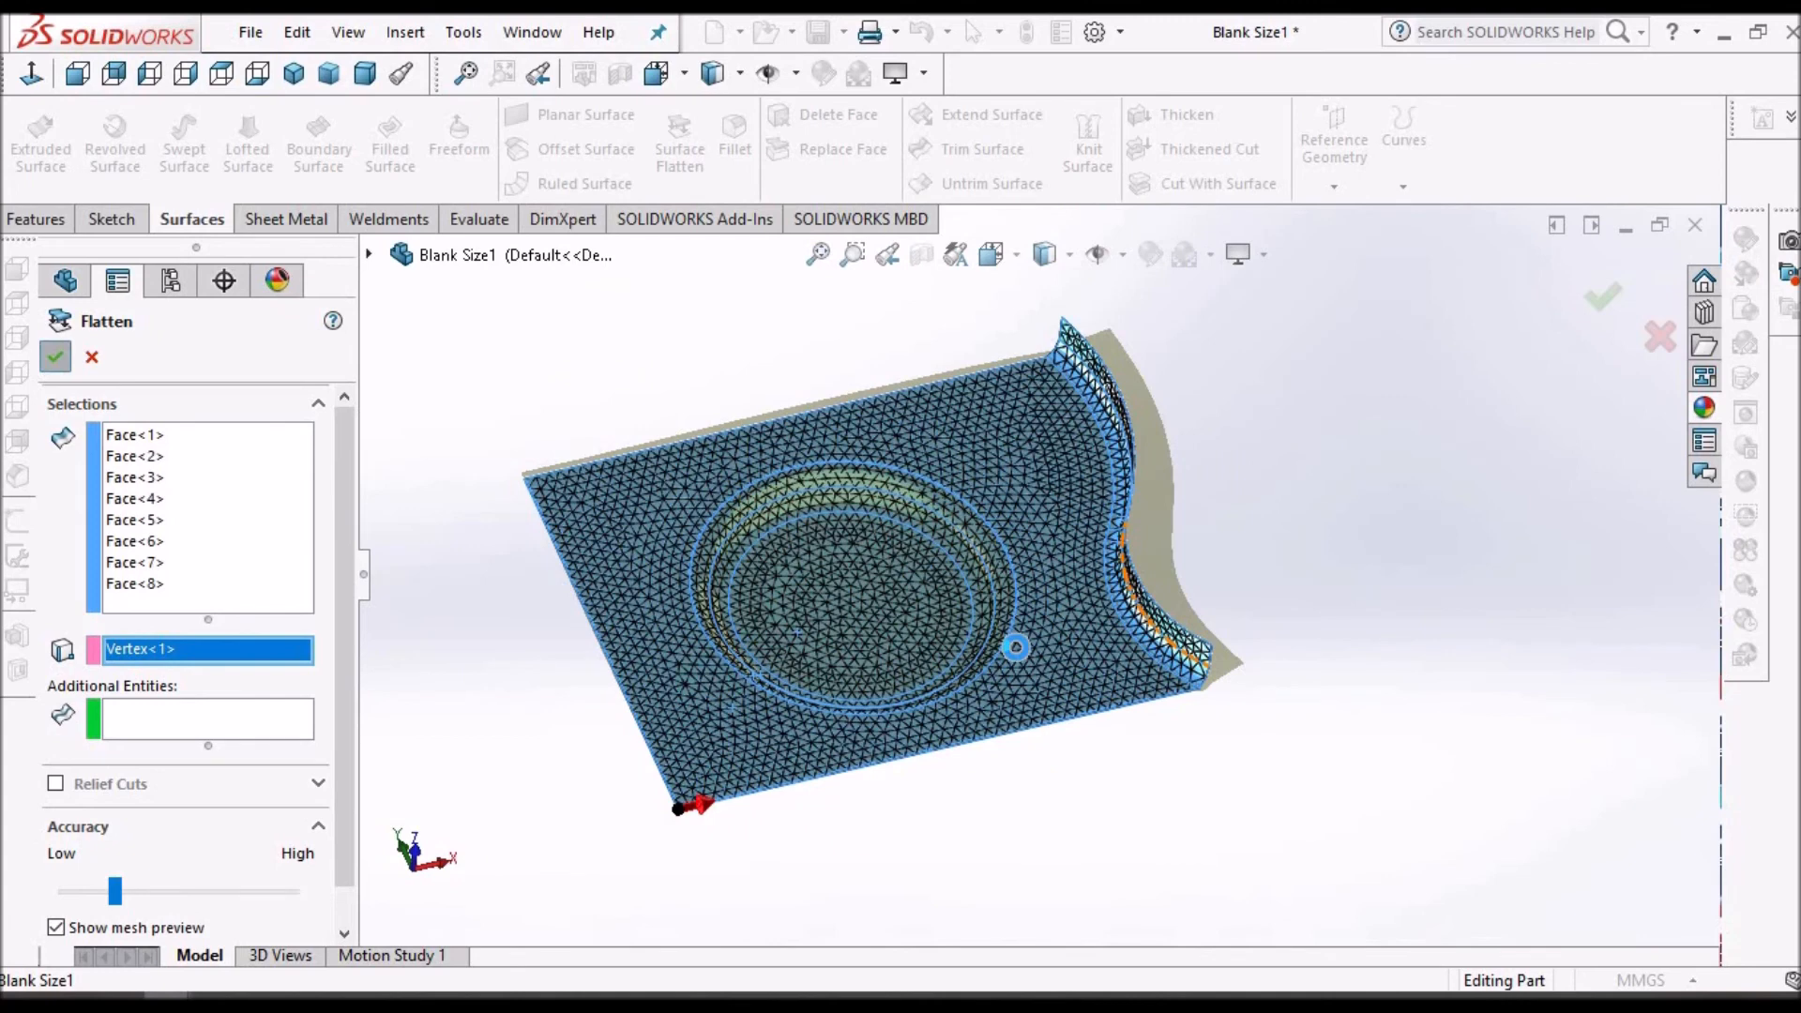
left_click(55, 357)
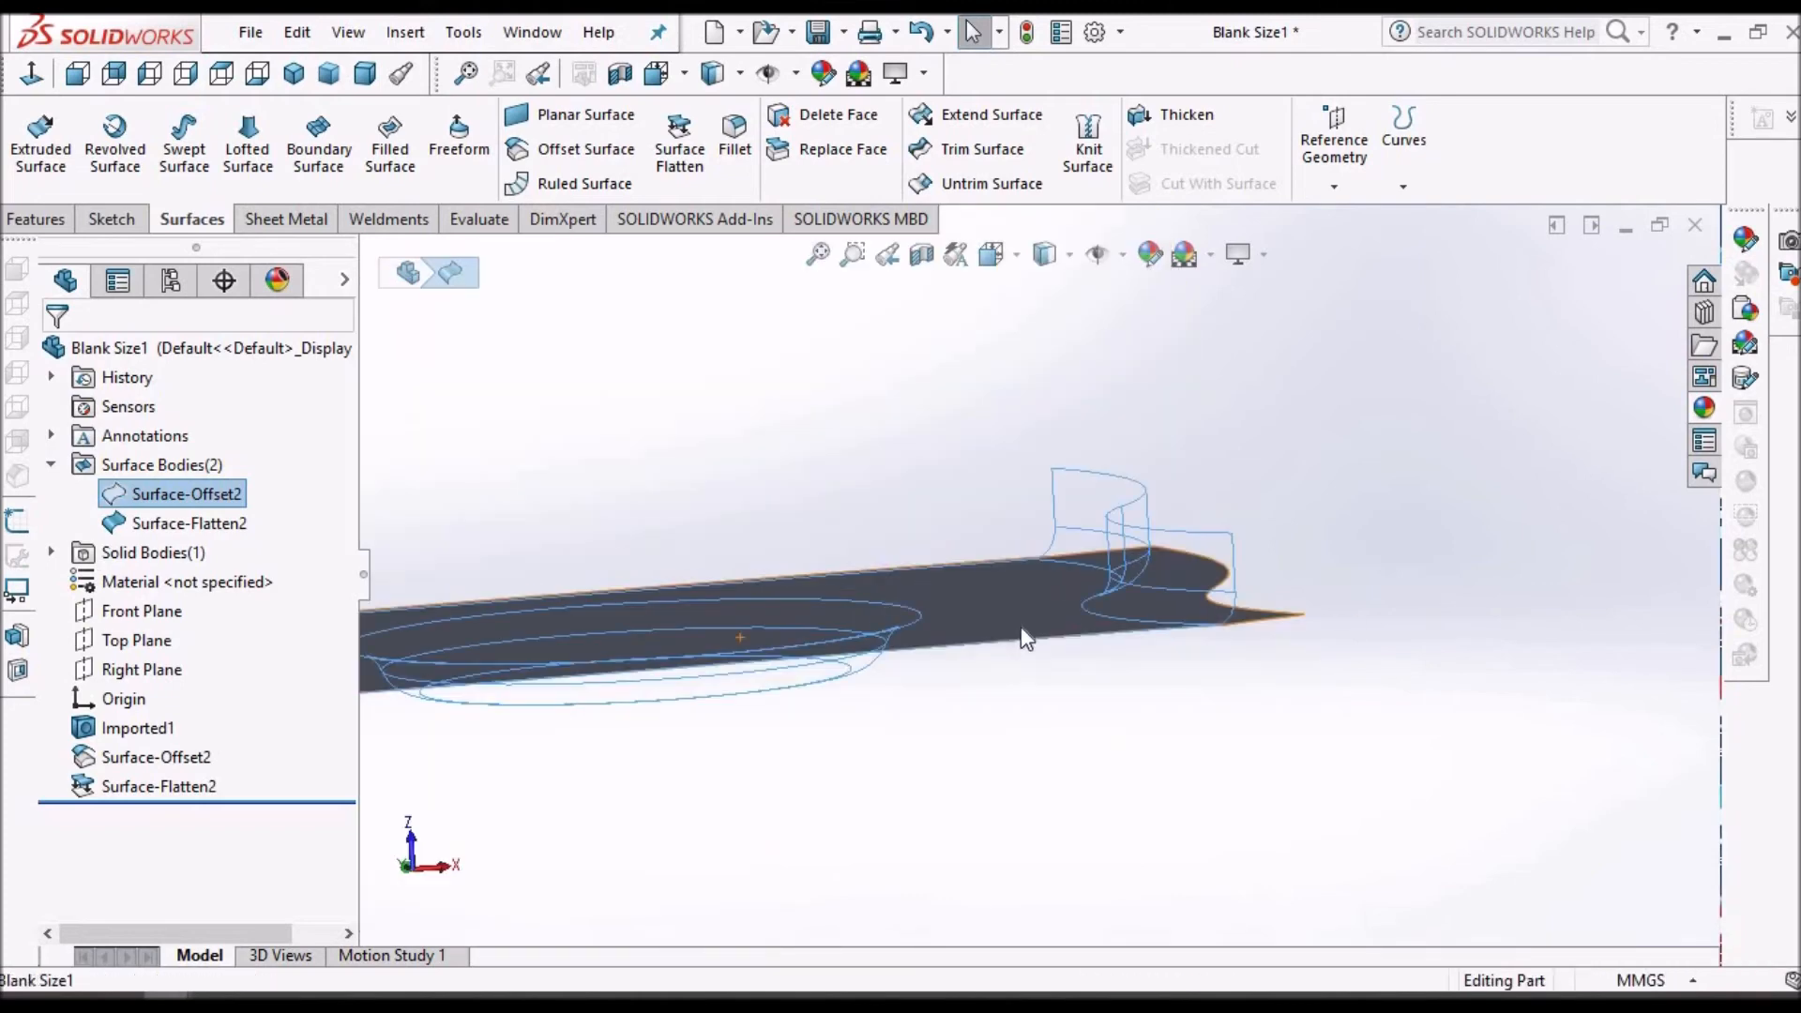
Orbit the view to see Surface-Flatten2 edge-on beside the formed surface
left_click_drag(1023, 638, 1005, 661)
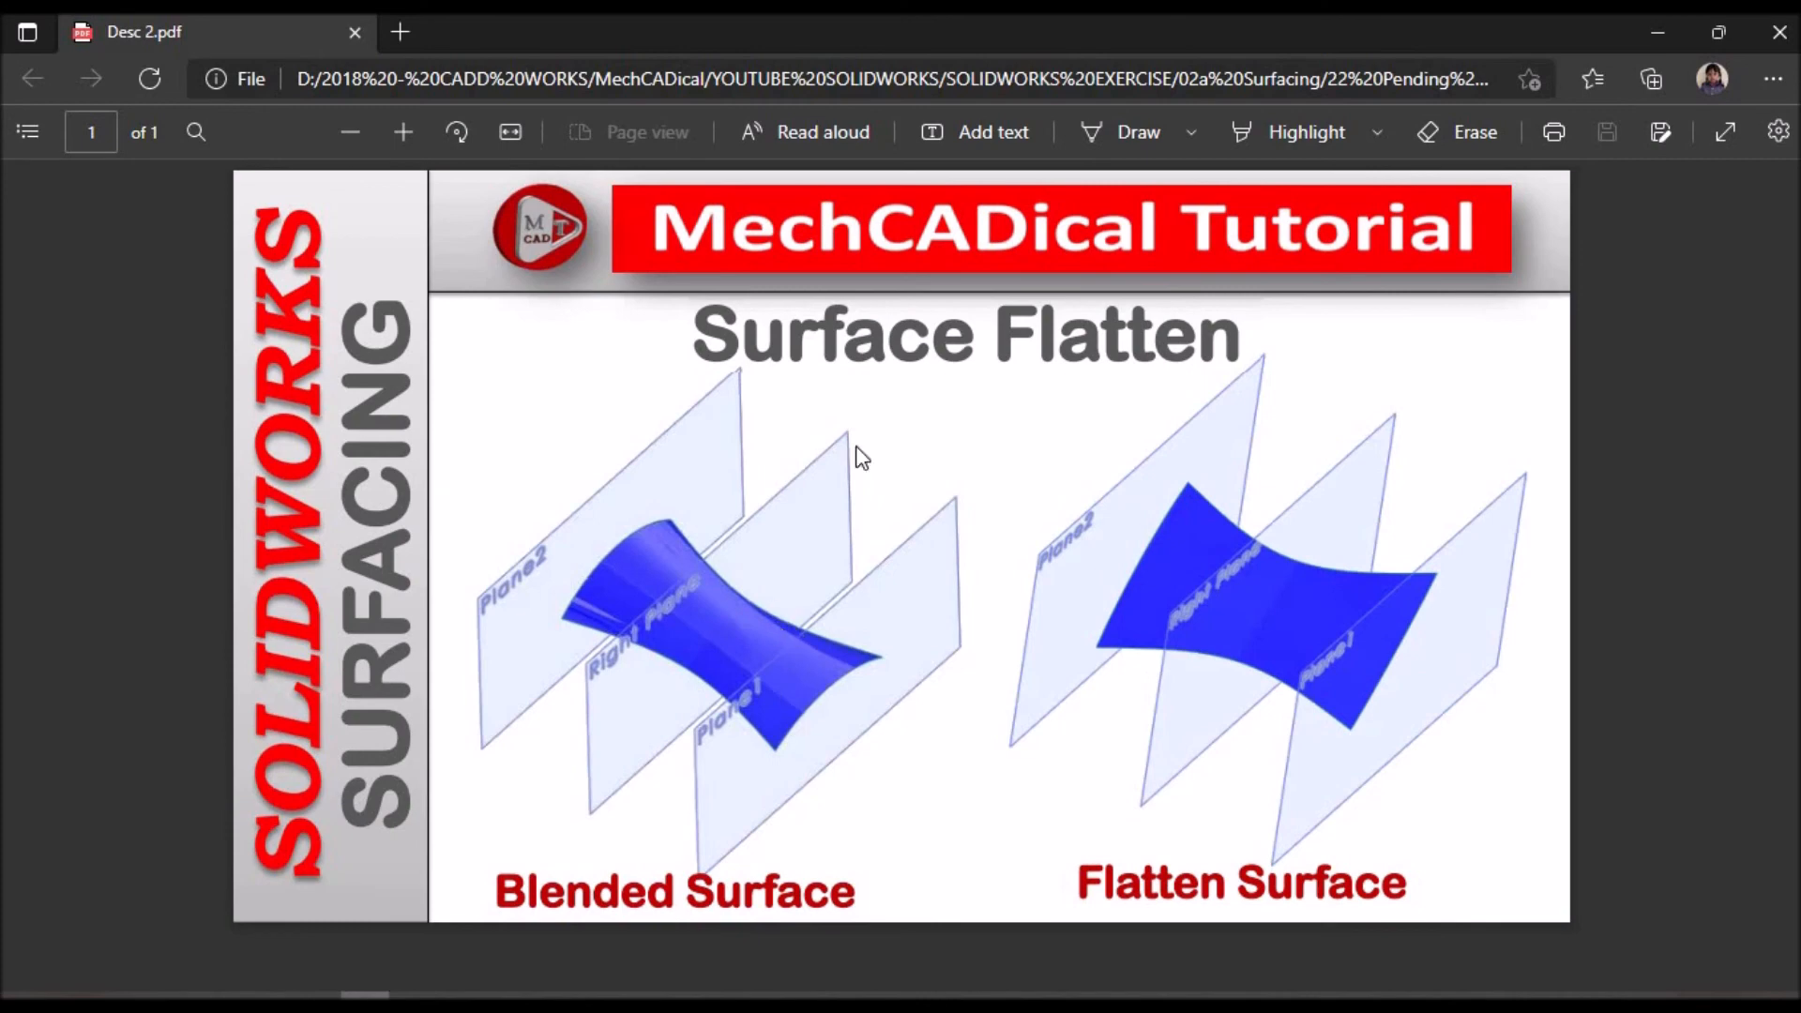
mouse_move(941, 387)
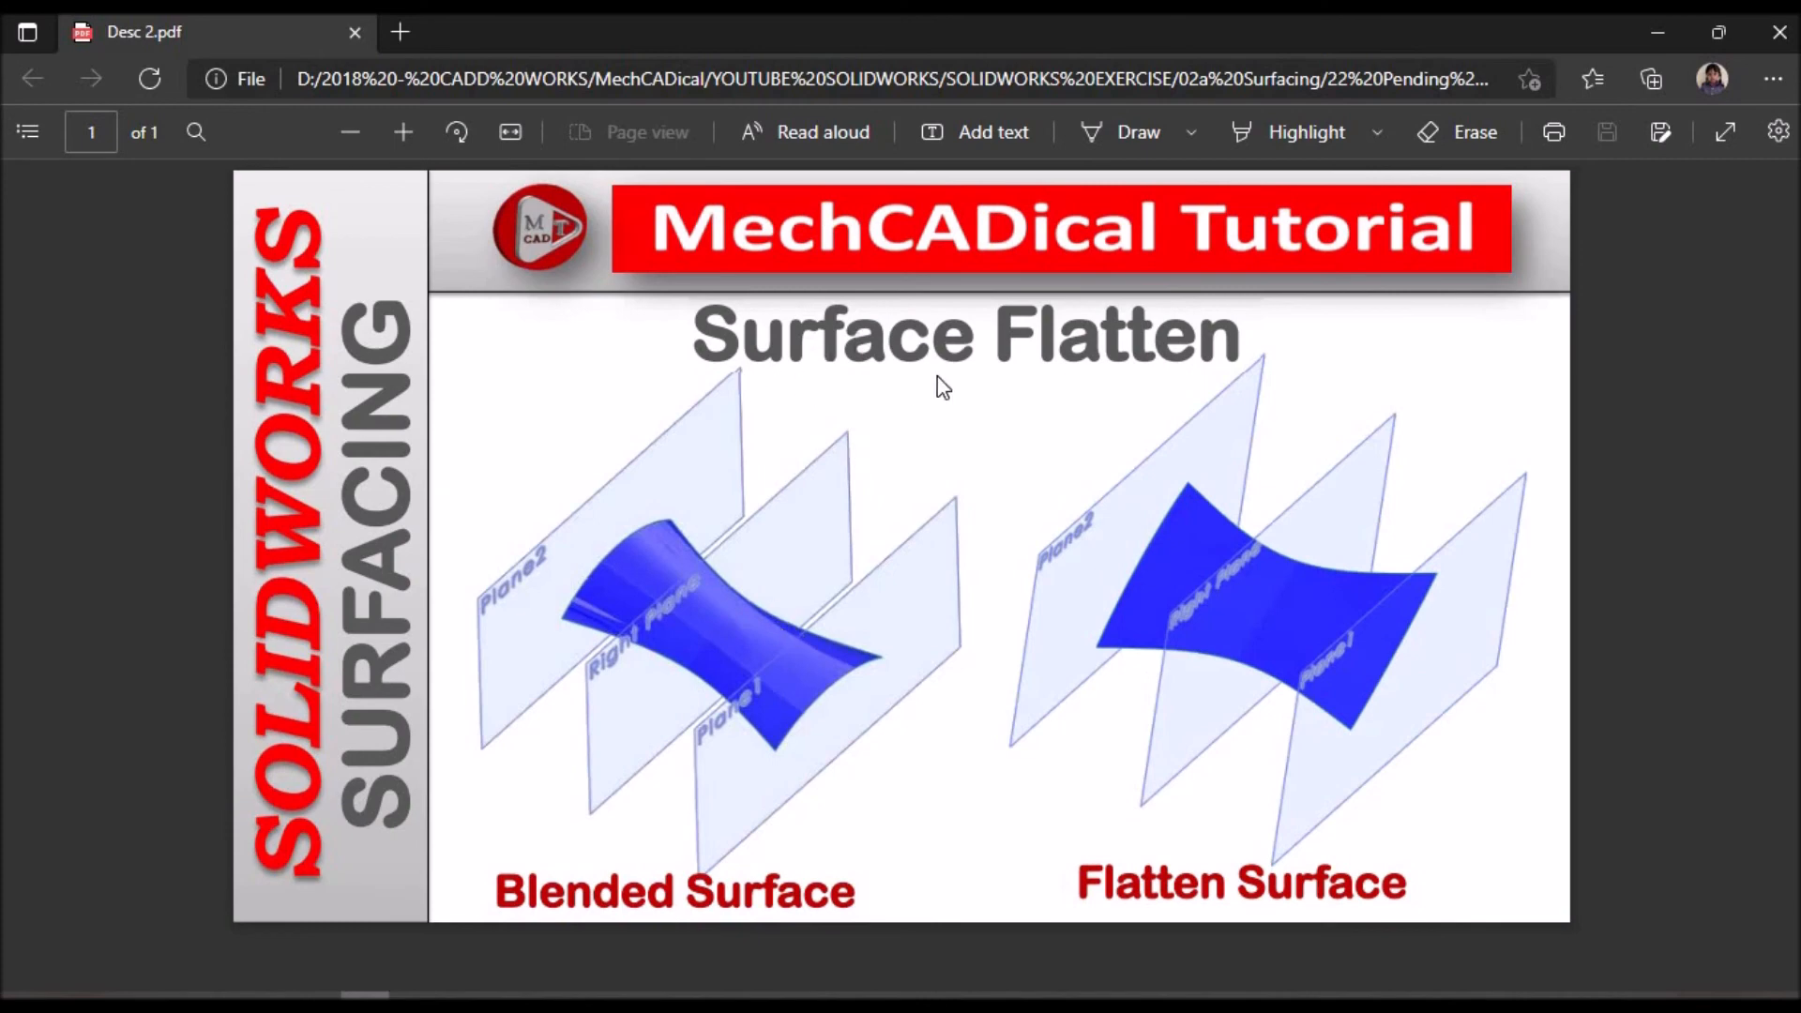